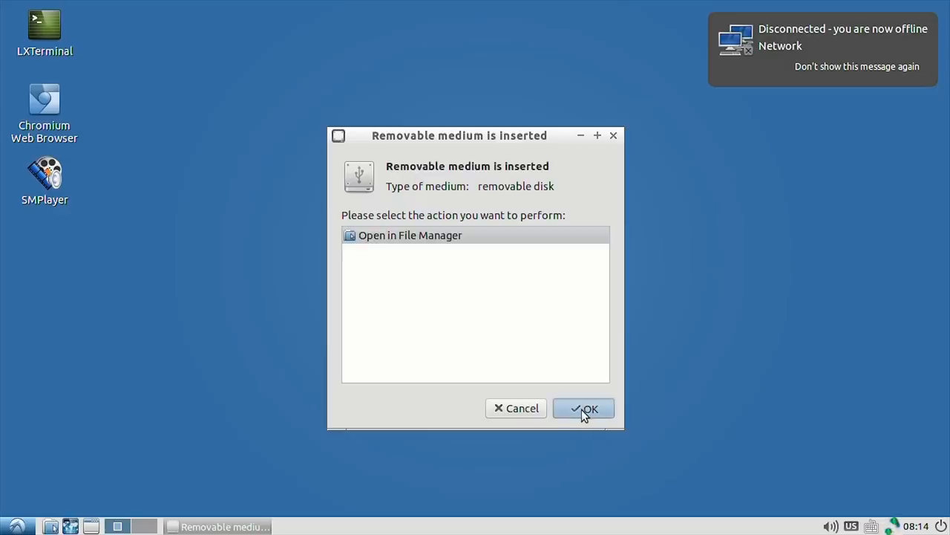
- Open removable disk CJB_TRAN2 in the file manager and dismiss the invalid-directory error
click(584, 407)
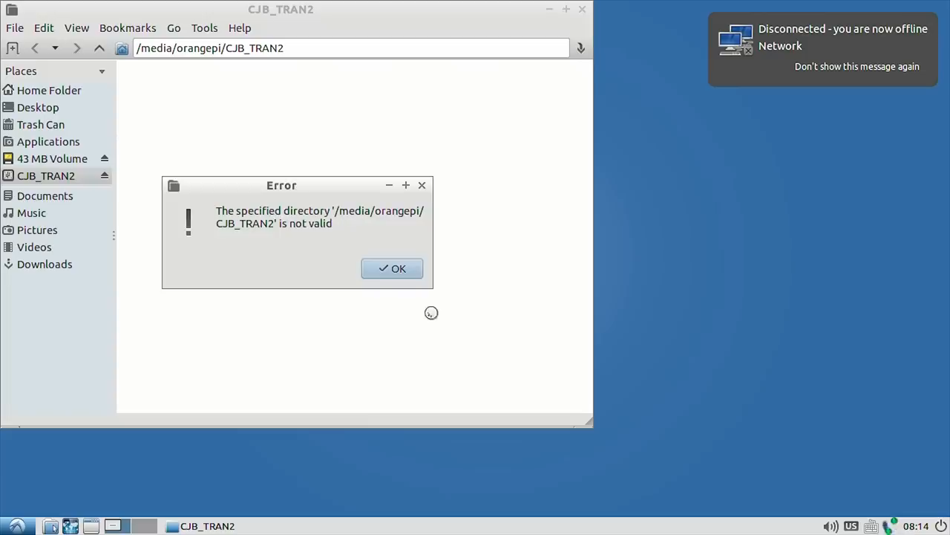
click(392, 267)
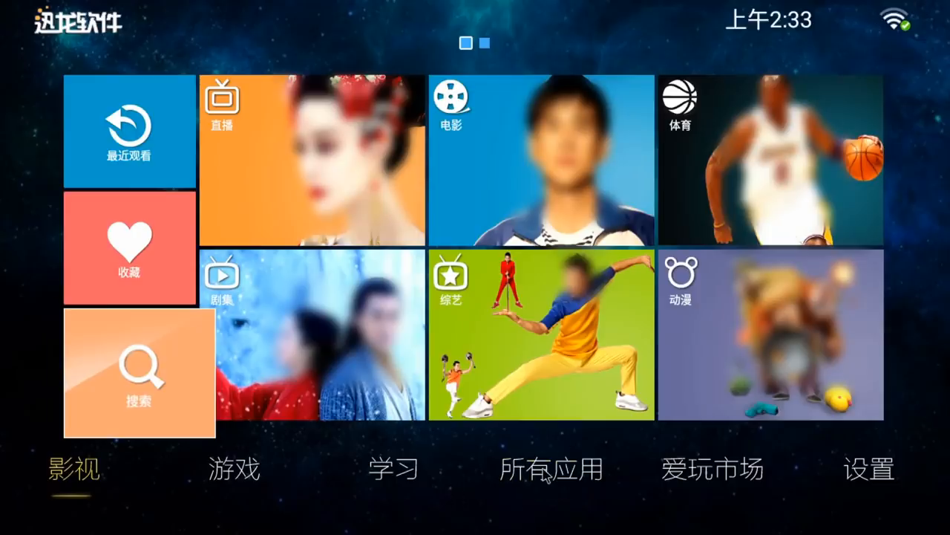
- Open the system settings from the launcher's 设置 (Settings) tab
click(549, 469)
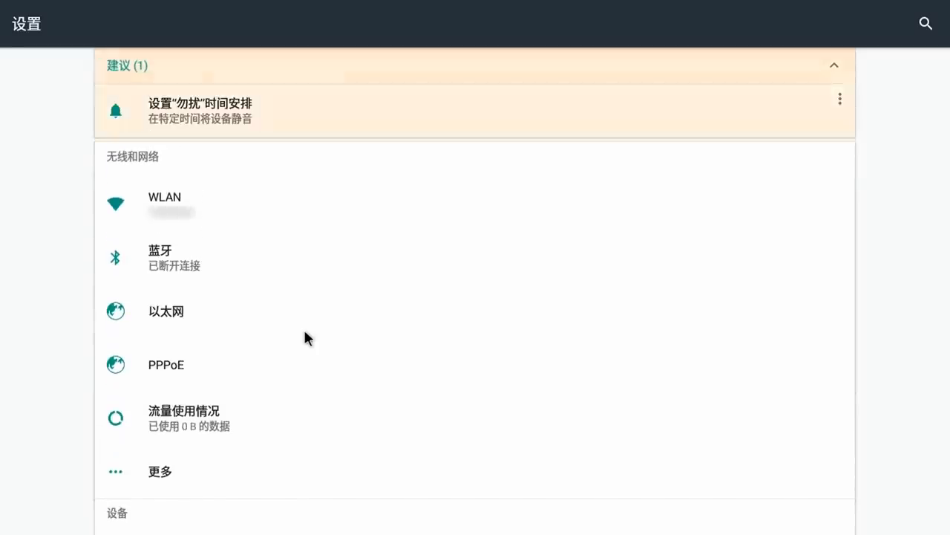
- Look over the wireless and network settings, then launch the Search app from the all-apps page
scroll(down, 3)
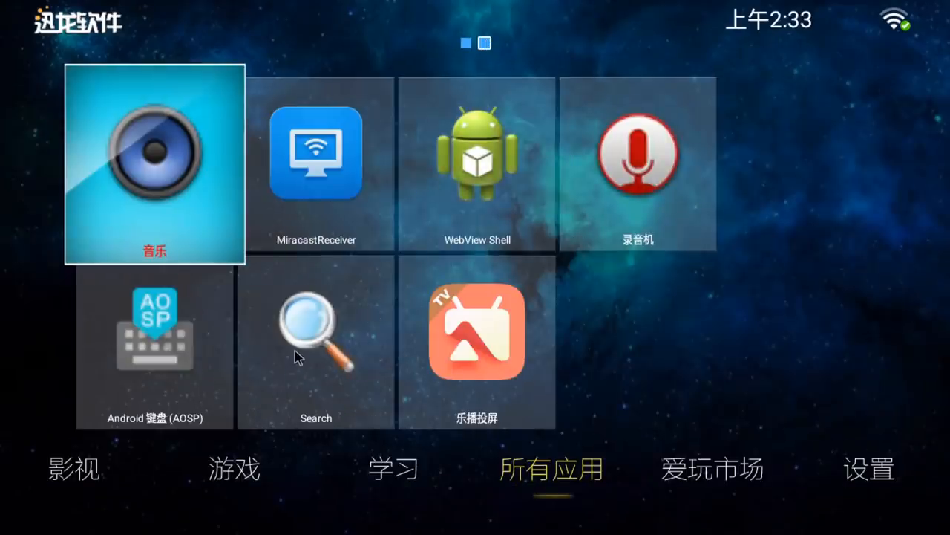
click(314, 330)
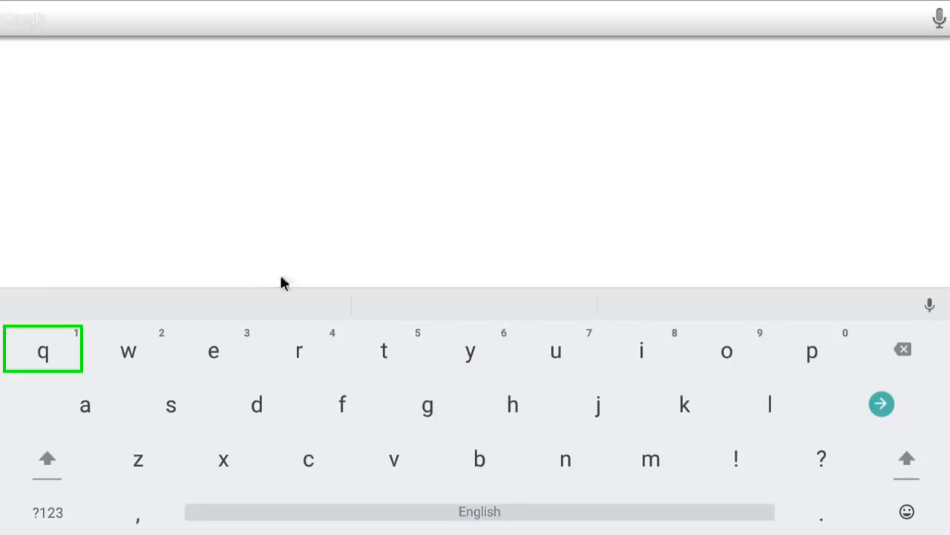
- Search Google for 'explainingcomputers' in WebView Browser Tester
text(explaining)
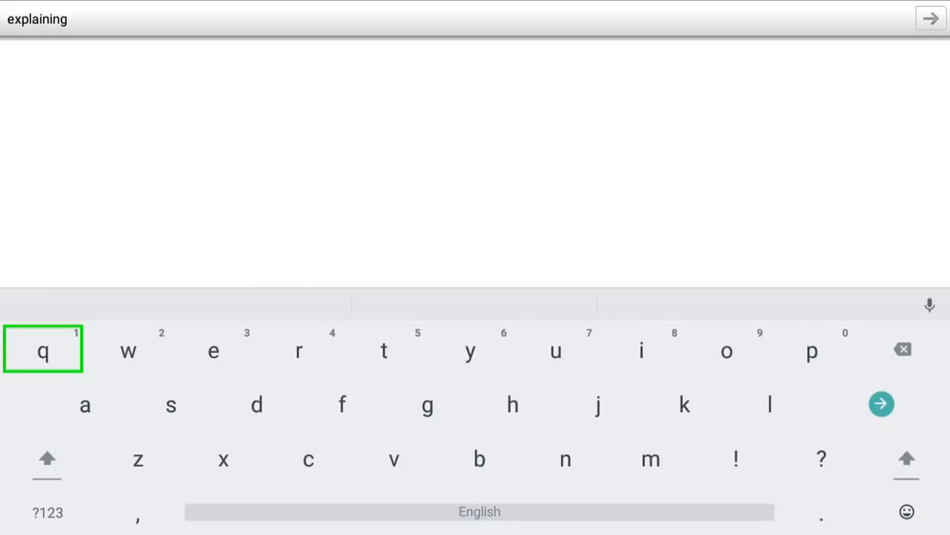
text(computers)
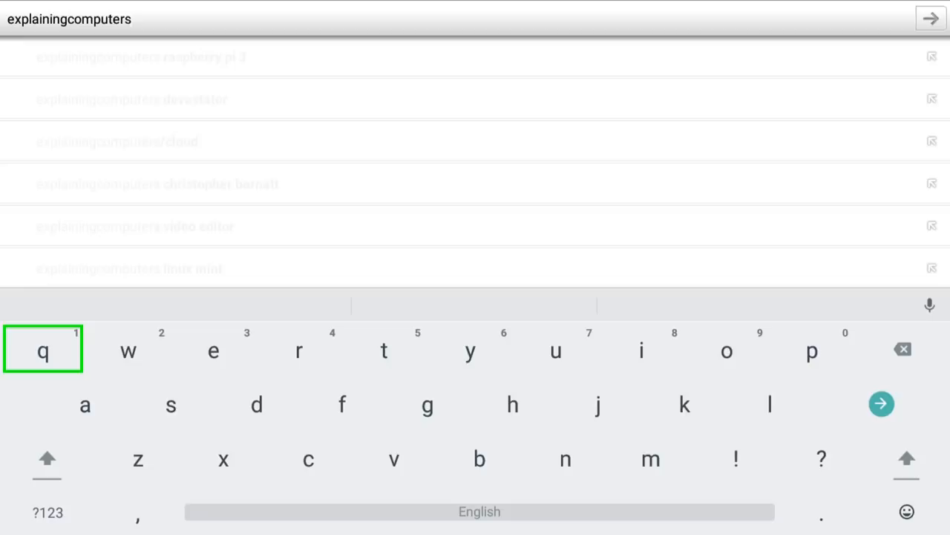
click(929, 18)
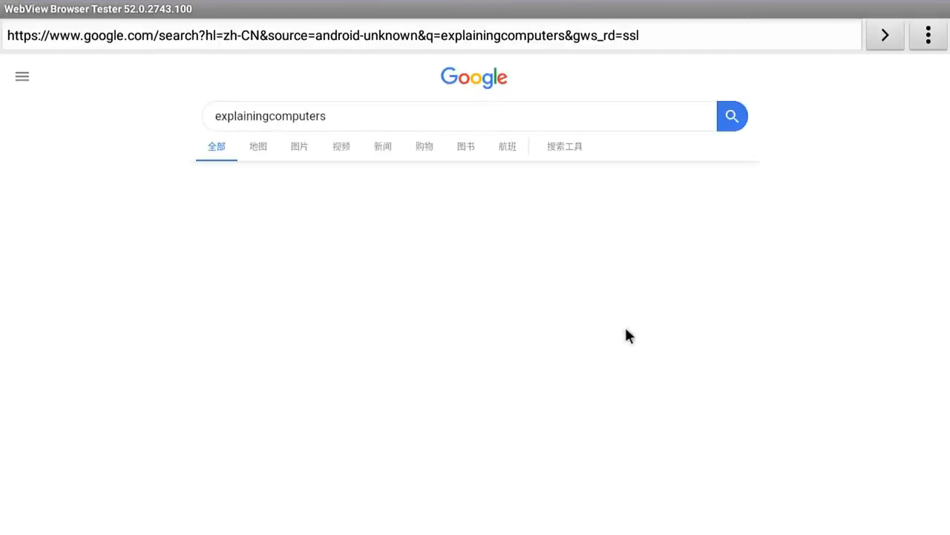
- Visit the ExplainingComputers.com site from the search results
scroll(down, 3)
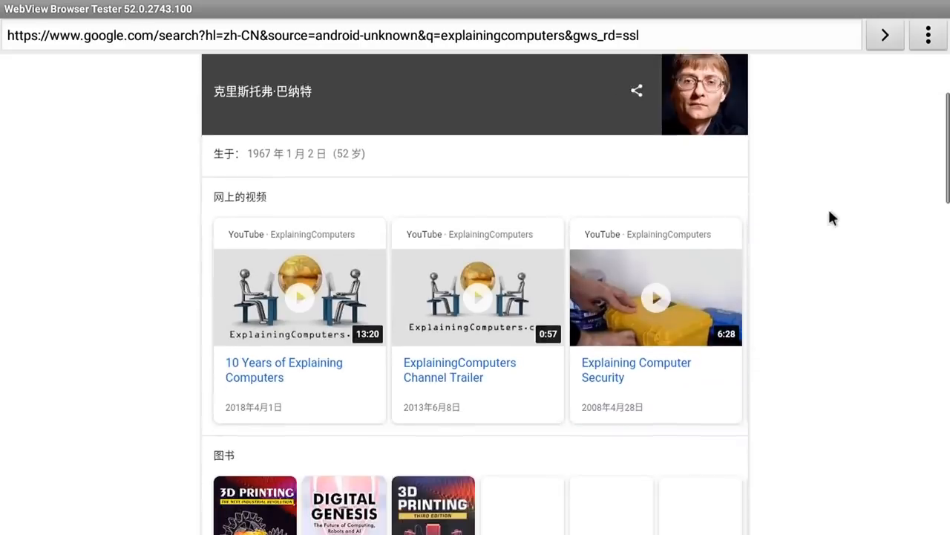
scroll(down, 3)
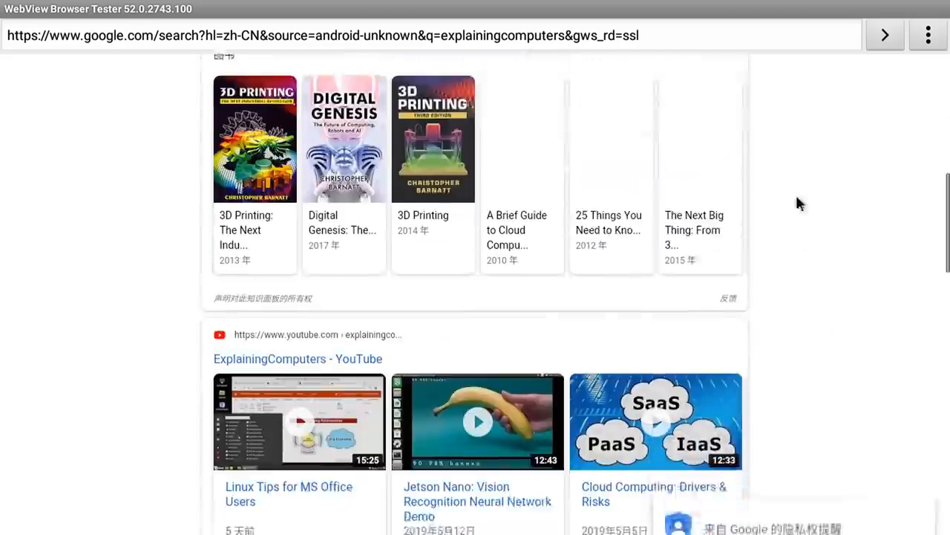
scroll(down, 3)
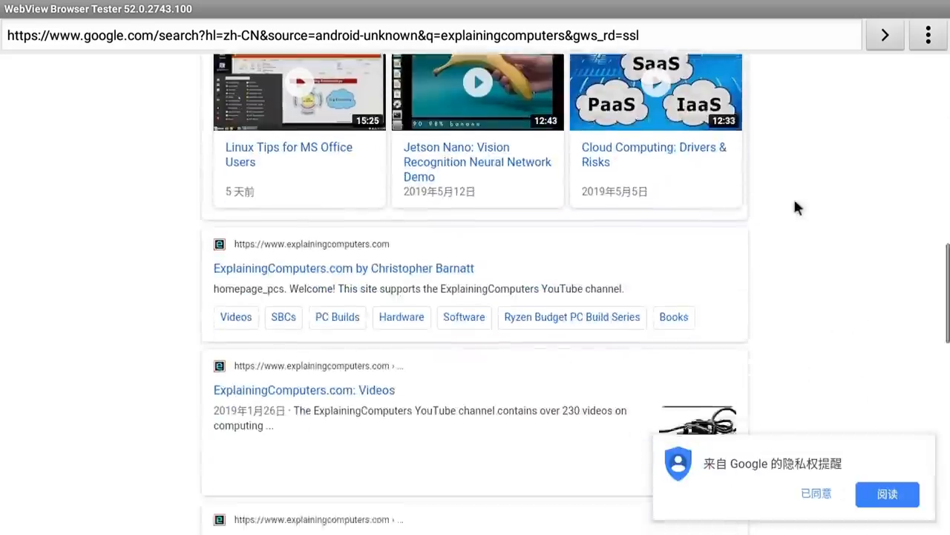
click(343, 267)
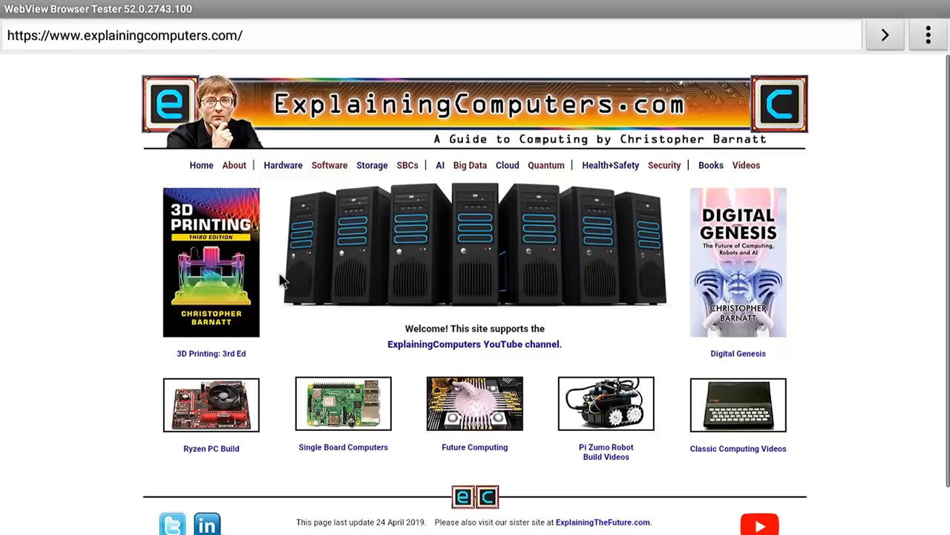
mouse_move(110, 354)
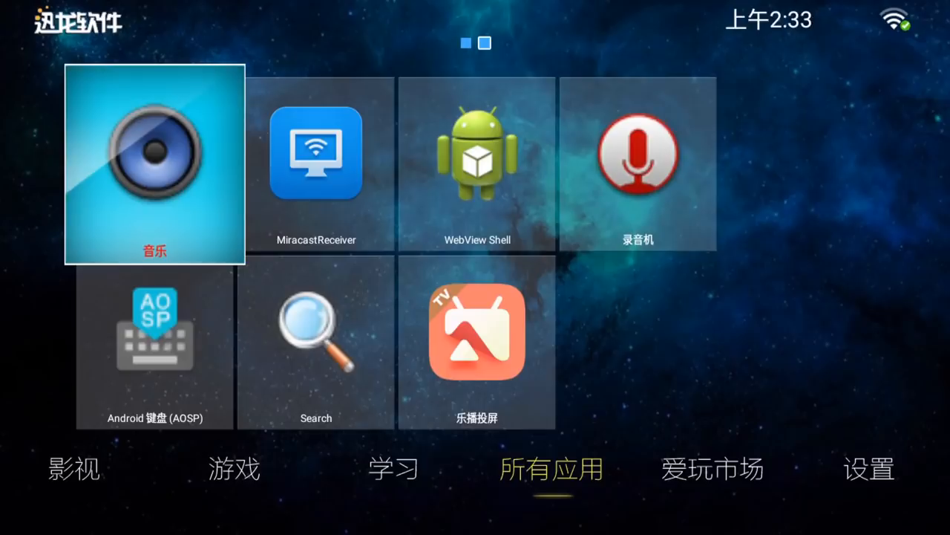
mouse_move(380, 170)
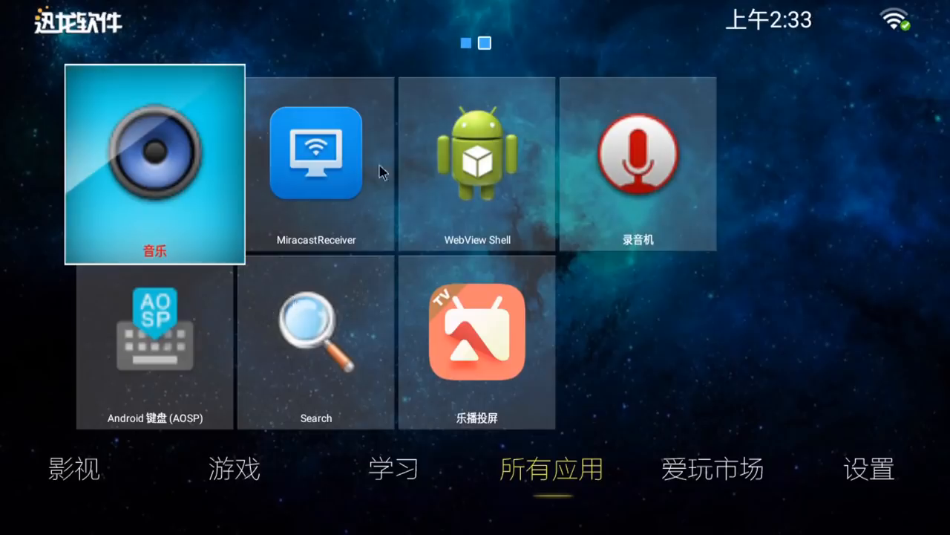
- Browse the storage device in the media player and play Sample_1080p_30fps.mp4
scroll(right, 3)
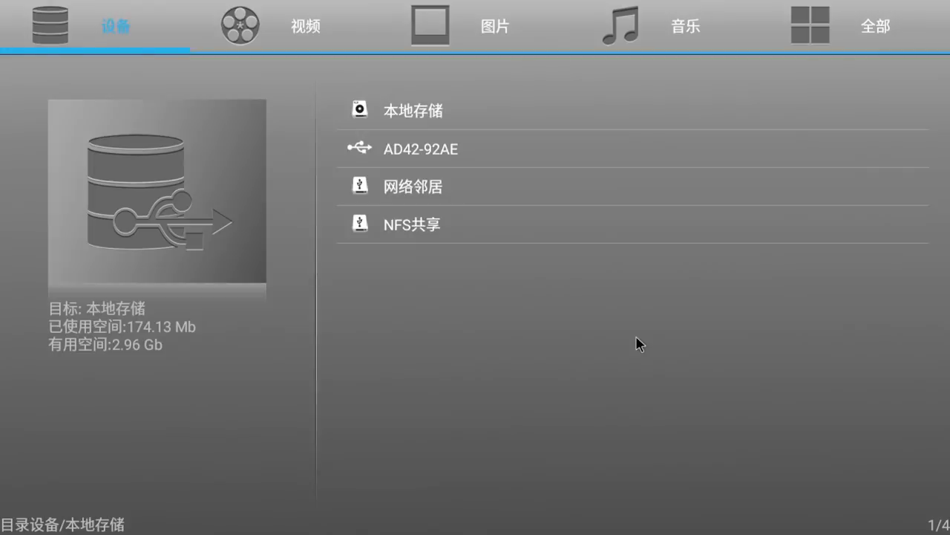
click(421, 148)
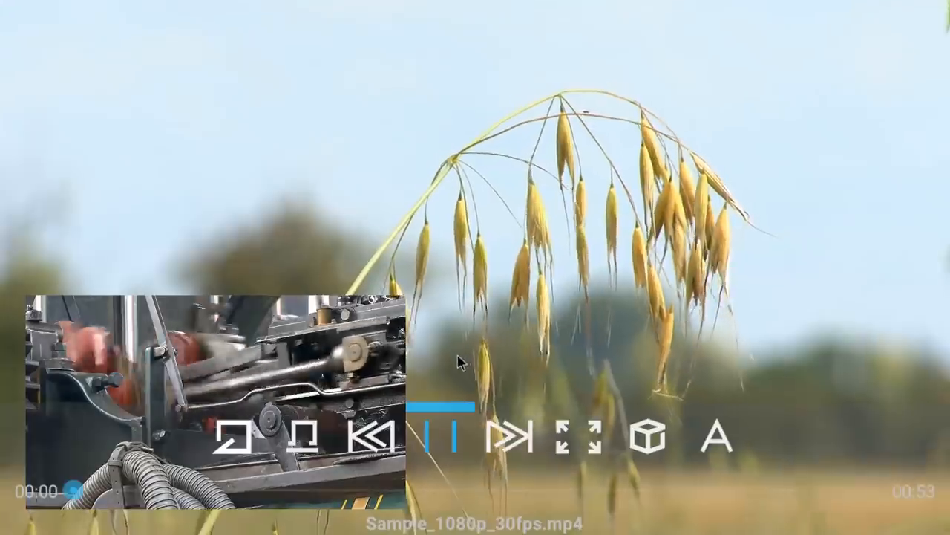
click(444, 436)
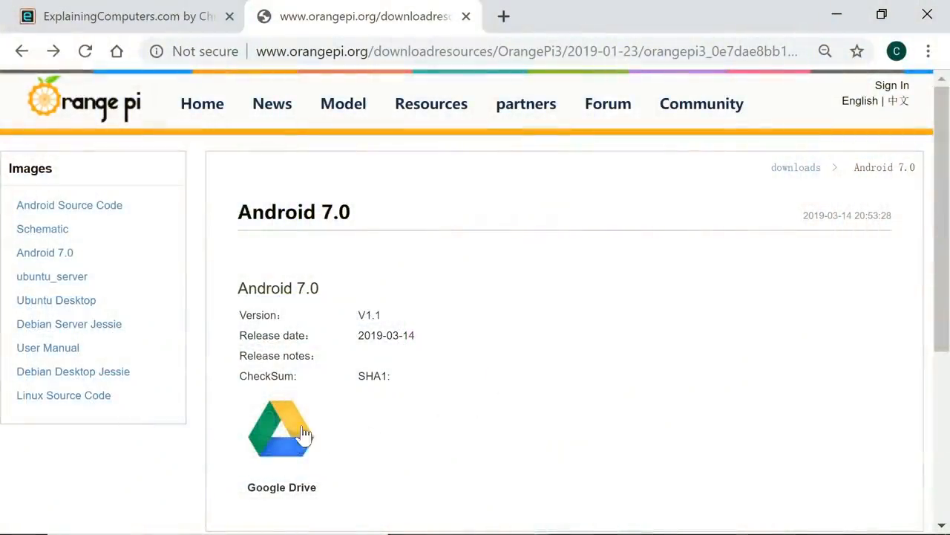
- Choose the older Android 7.0 v1.1 image in the shared Google Drive folder and start its download
click(282, 430)
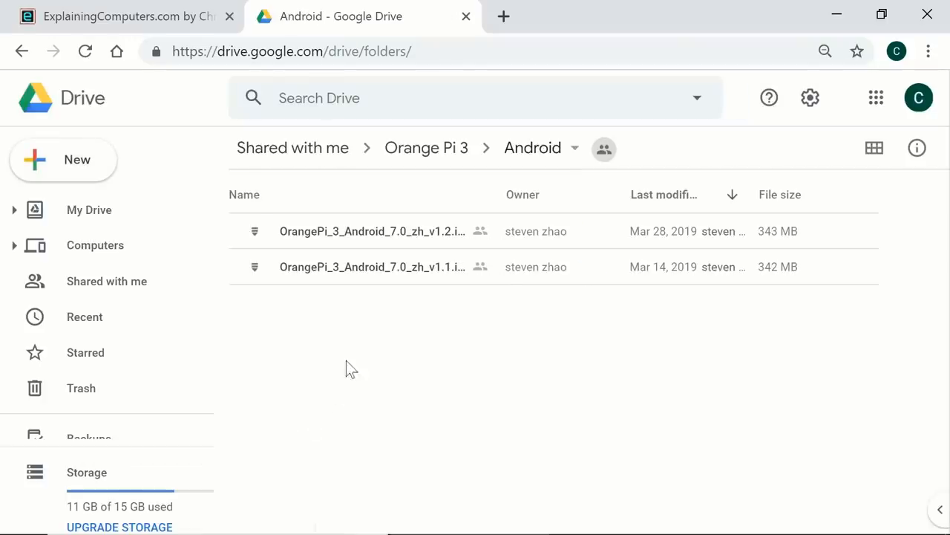
click(374, 267)
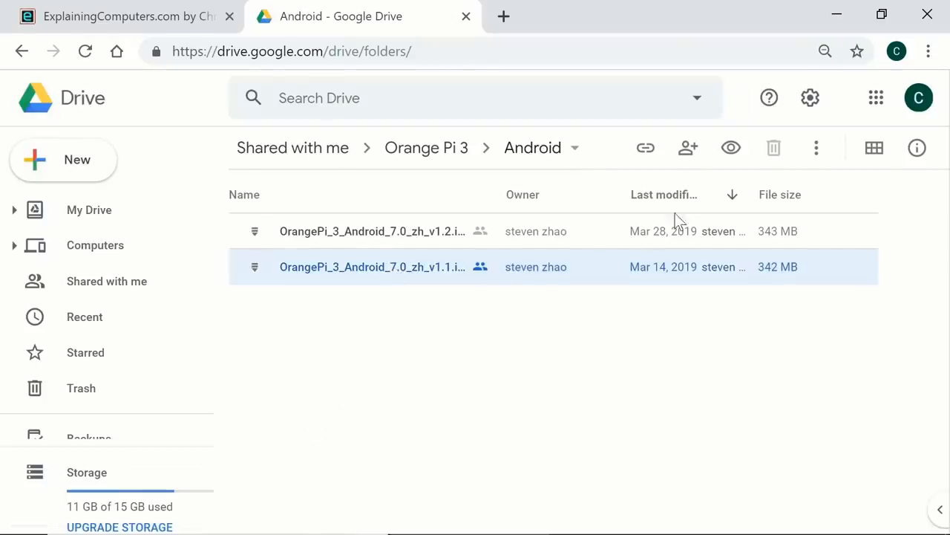
click(815, 148)
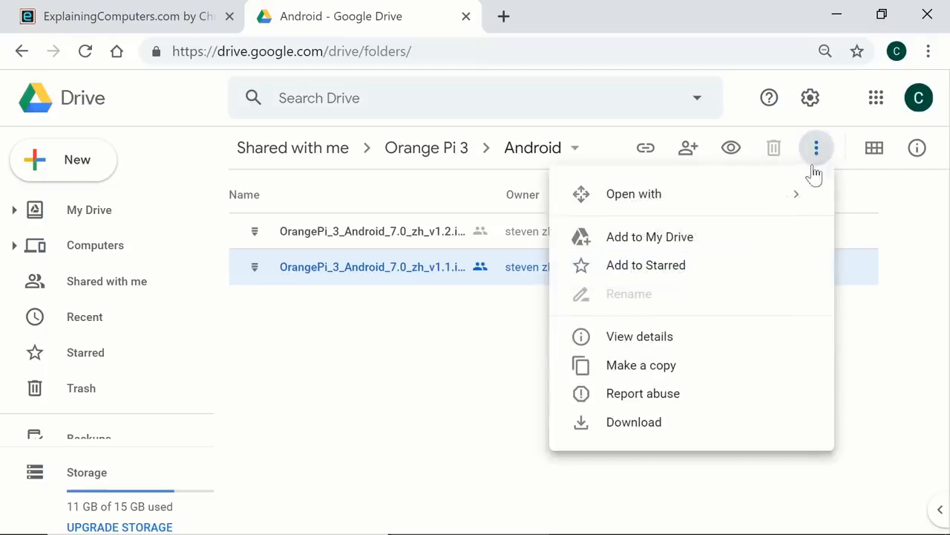
click(650, 421)
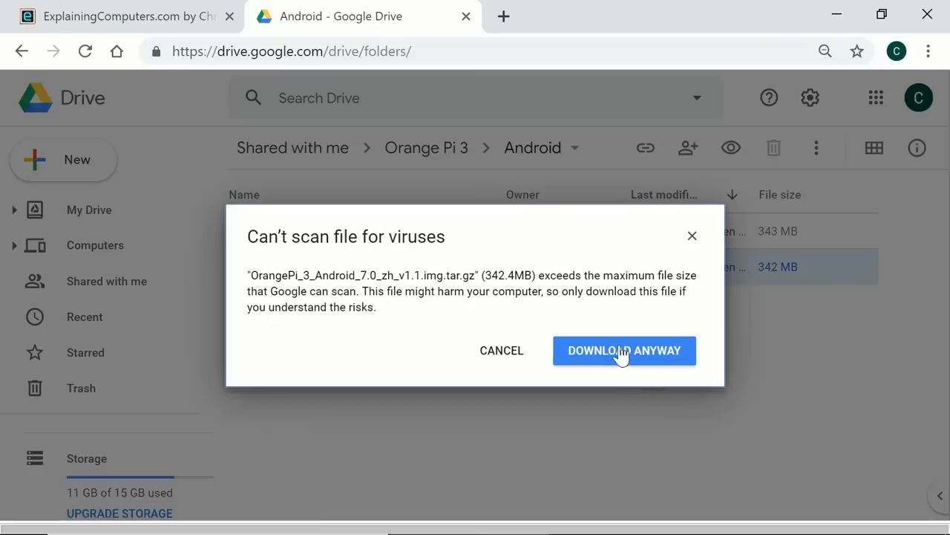
- Download anyway past the virus-scan warning and save the archive into the OrangePi3 folder
click(623, 350)
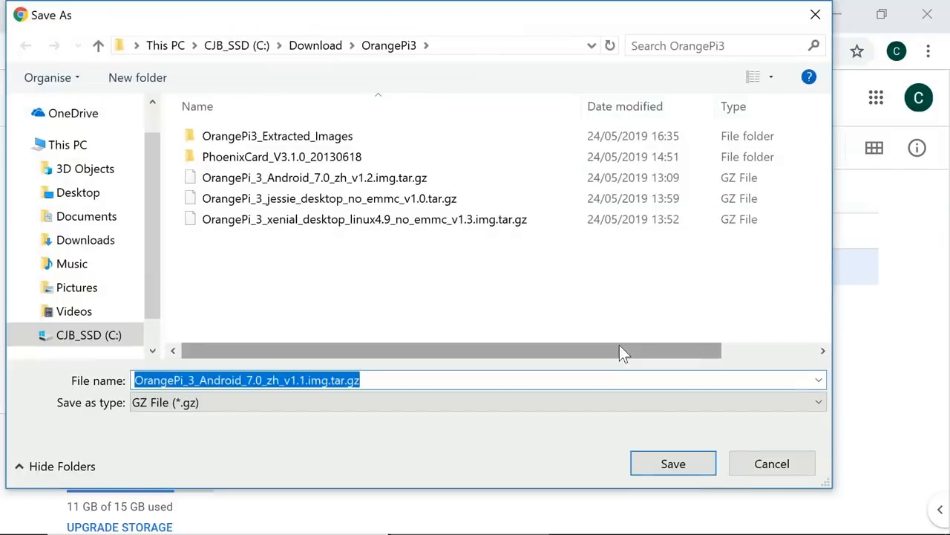
click(673, 463)
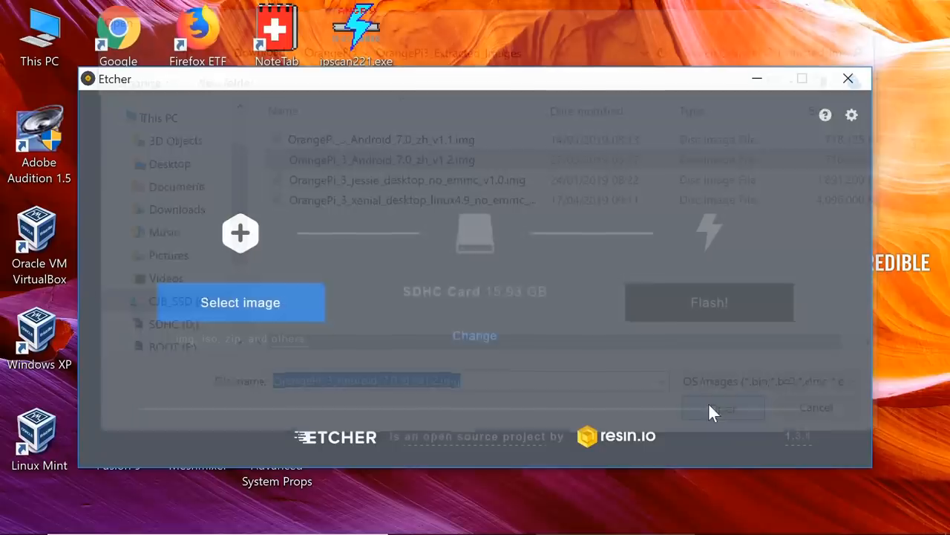
- Load the Orange Pi image file into Etcher with the SDHC card as target
click(721, 407)
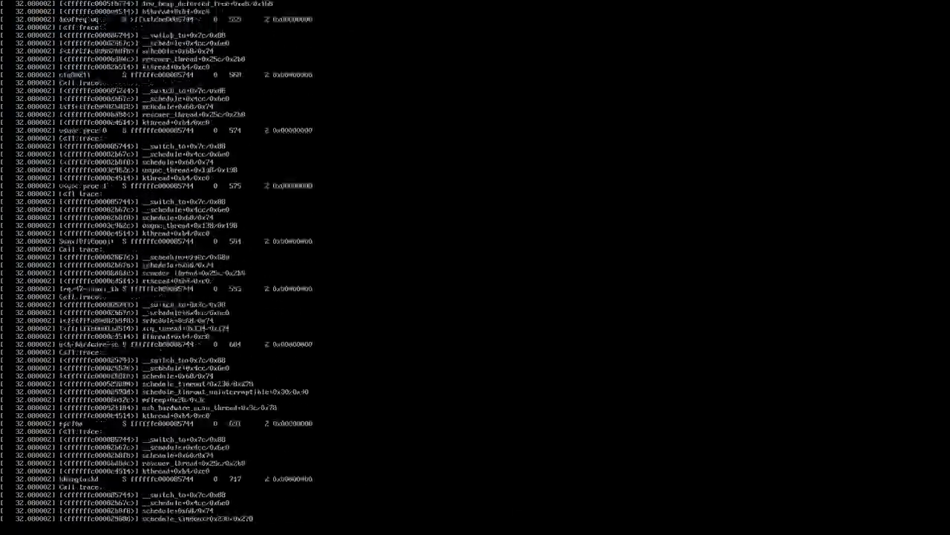
- Watch the kernel call-trace messages scroll past as the Orange Pi 3 boots Debian
scroll(down, 3)
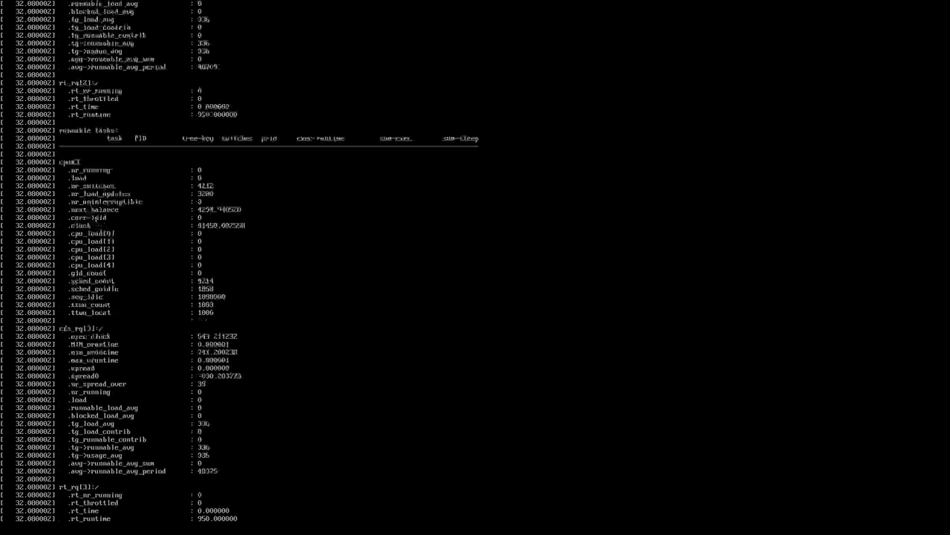
scroll(down, 3)
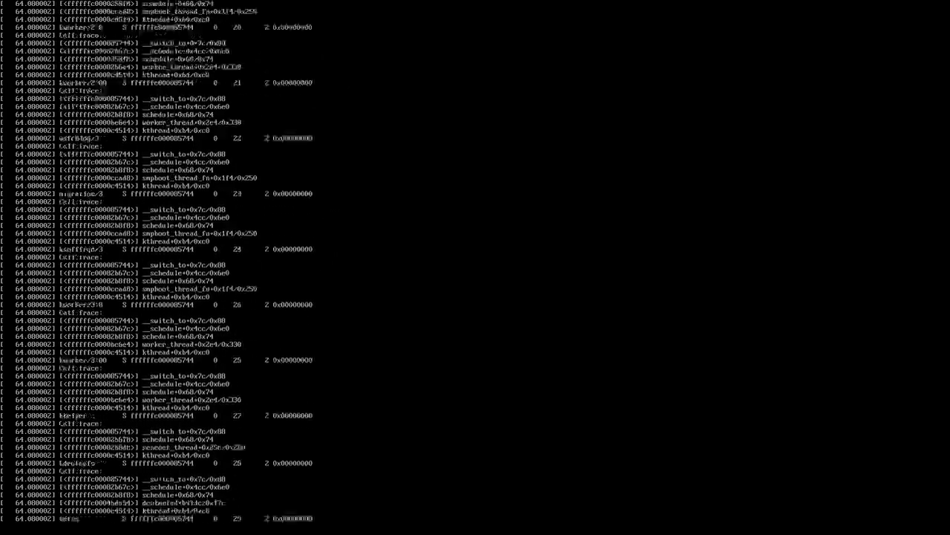
scroll(down, 3)
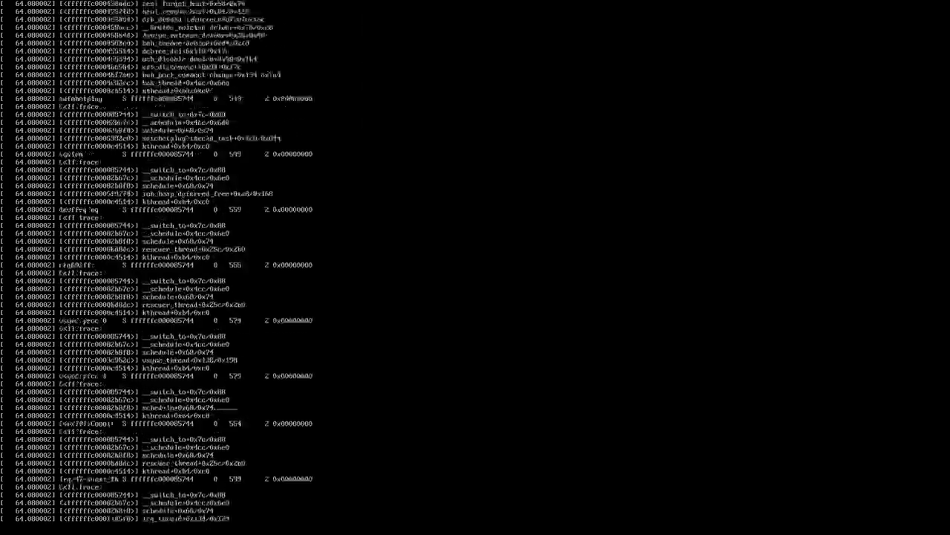
scroll(down, 3)
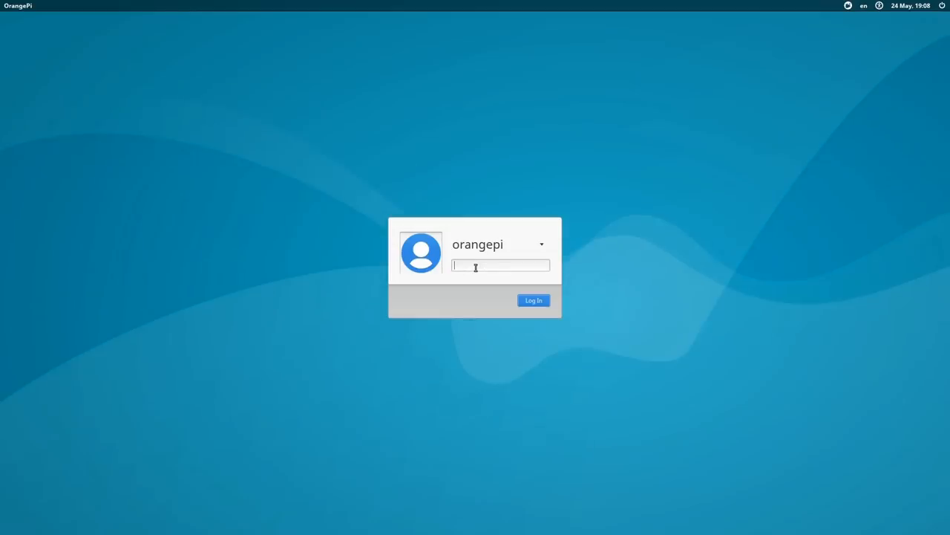
- Enter the account password at the orangepi login prompt
text(password)
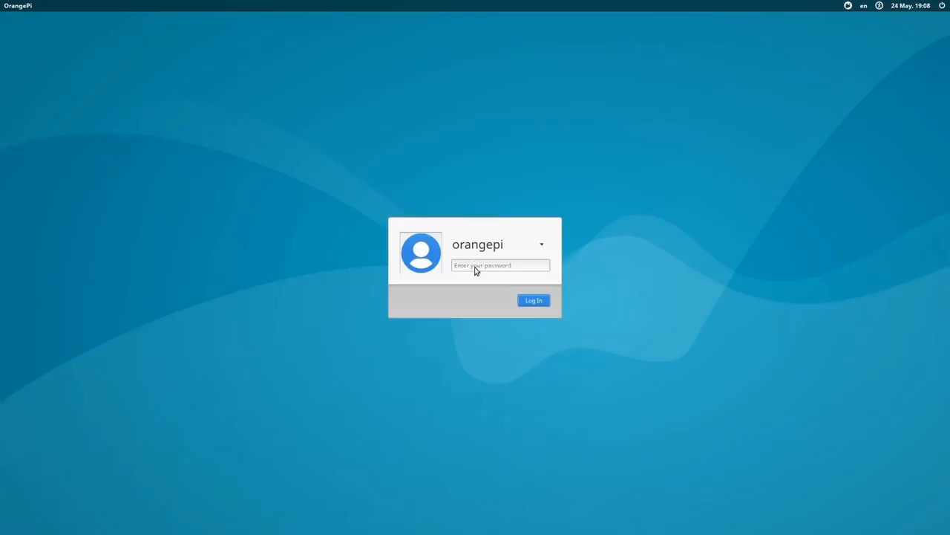
- Log in to the LXDE desktop and look through the applications menu
click(533, 300)
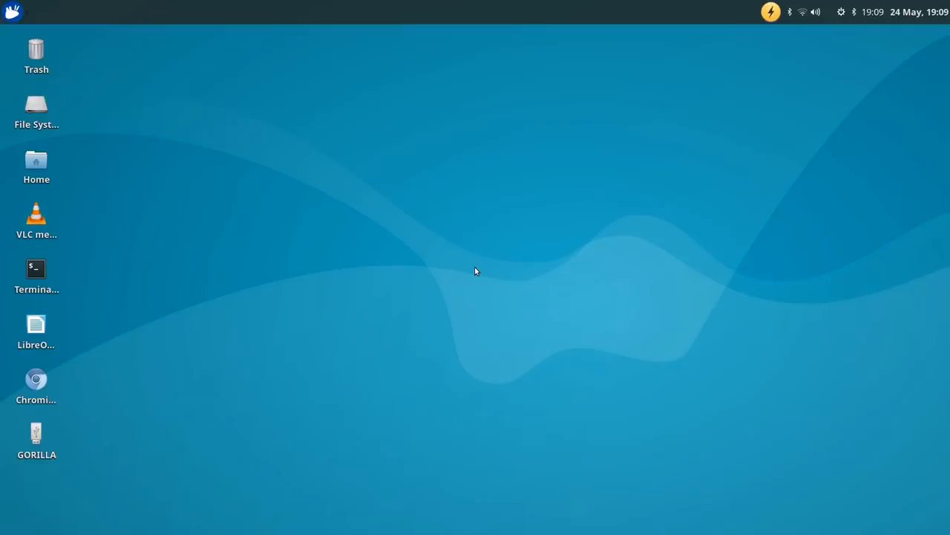
mouse_move(374, 320)
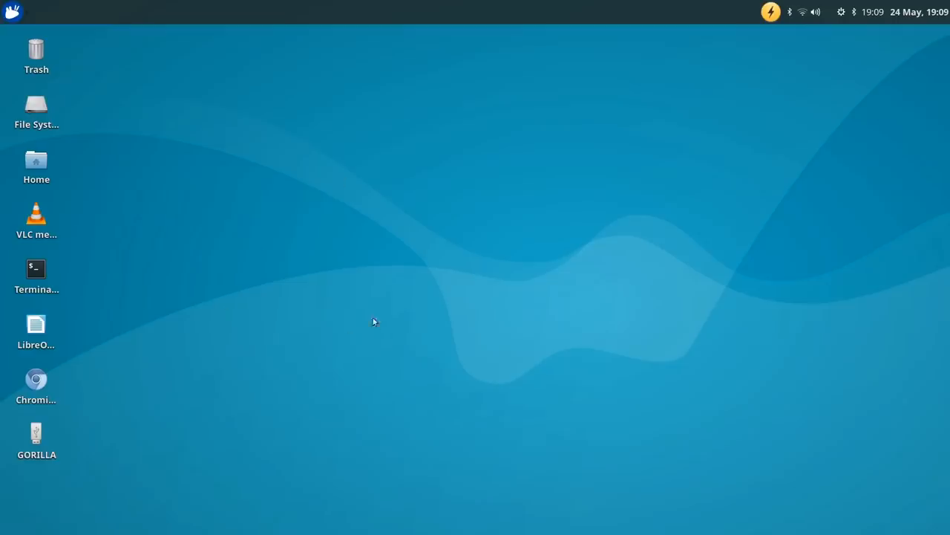
mouse_move(359, 322)
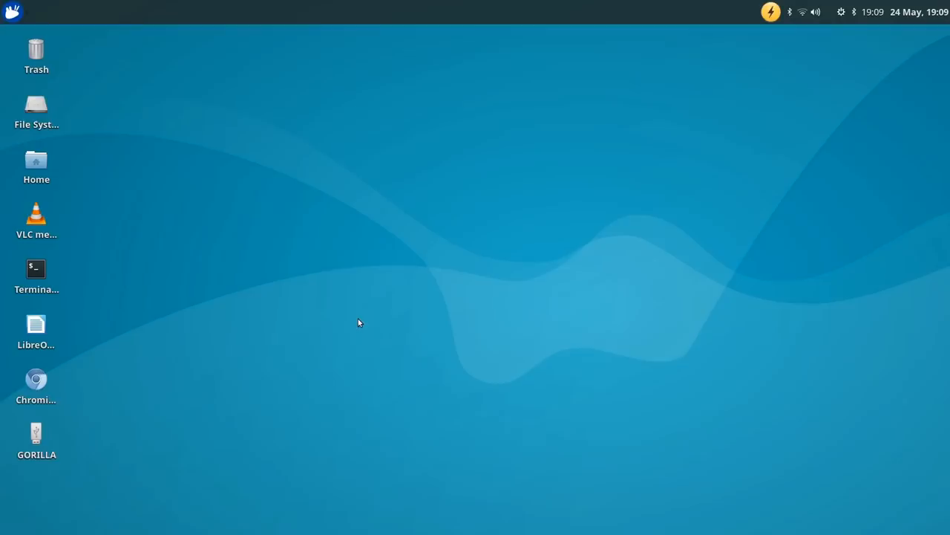
click(12, 12)
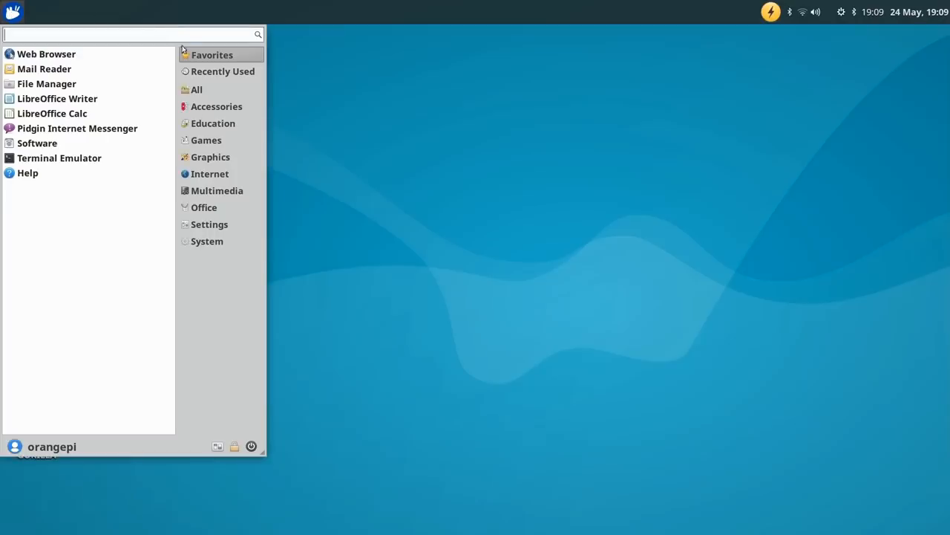
click(401, 199)
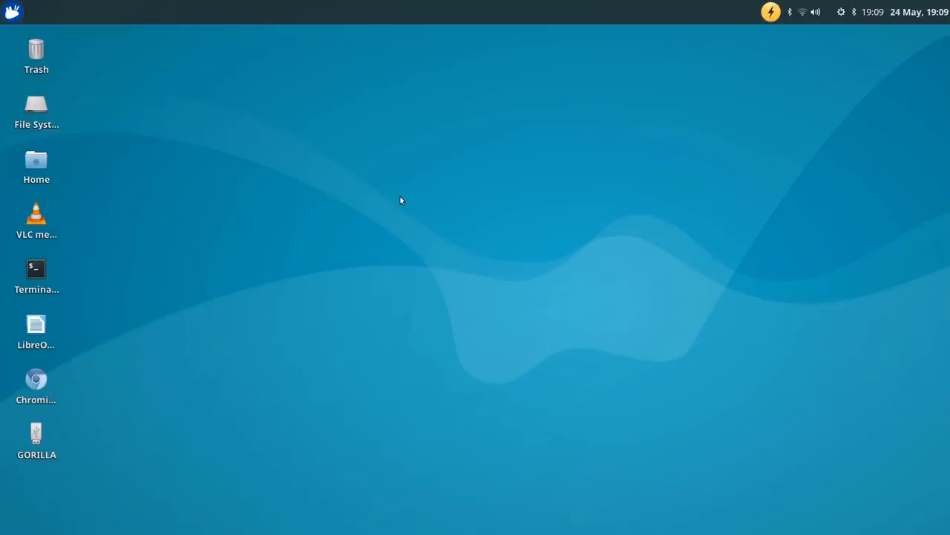
- Select the Chromium Web Browser shortcut on the desktop
click(36, 380)
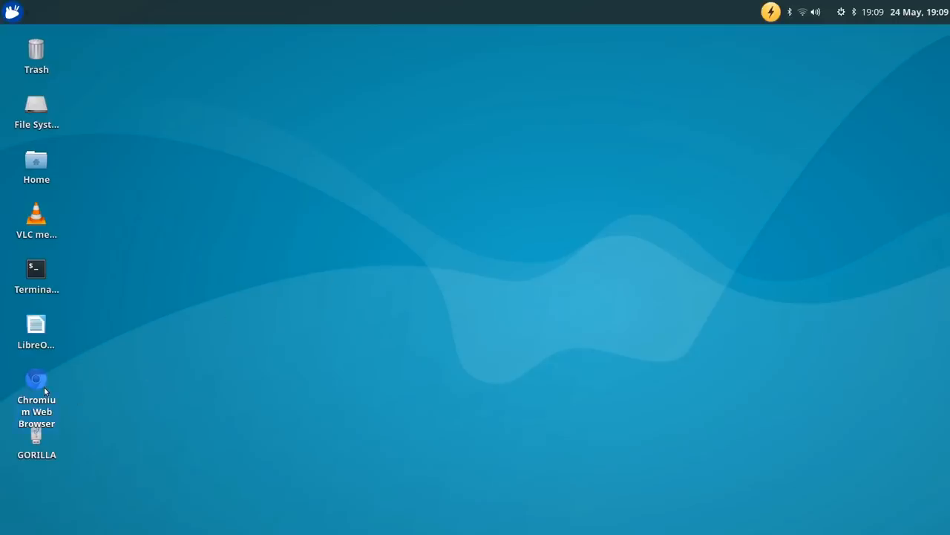
click(35, 112)
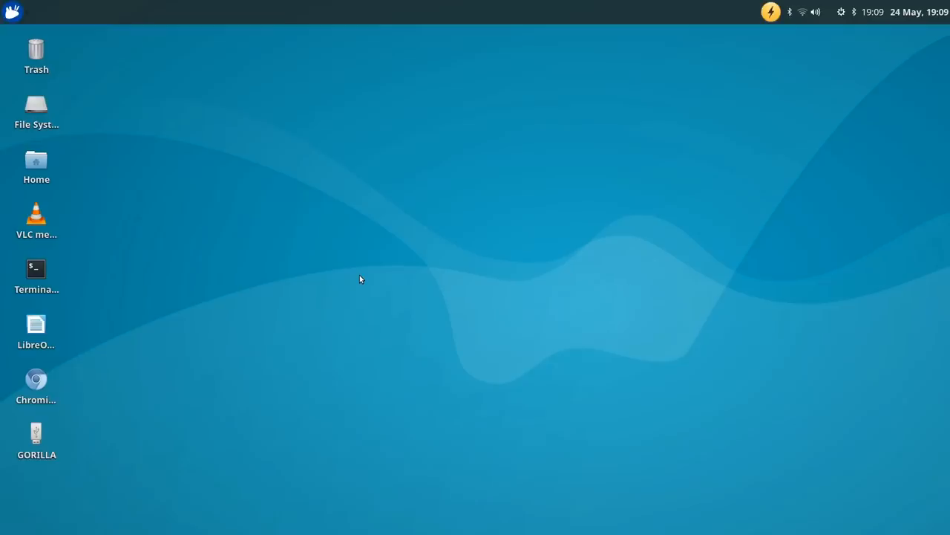
mouse_move(362, 288)
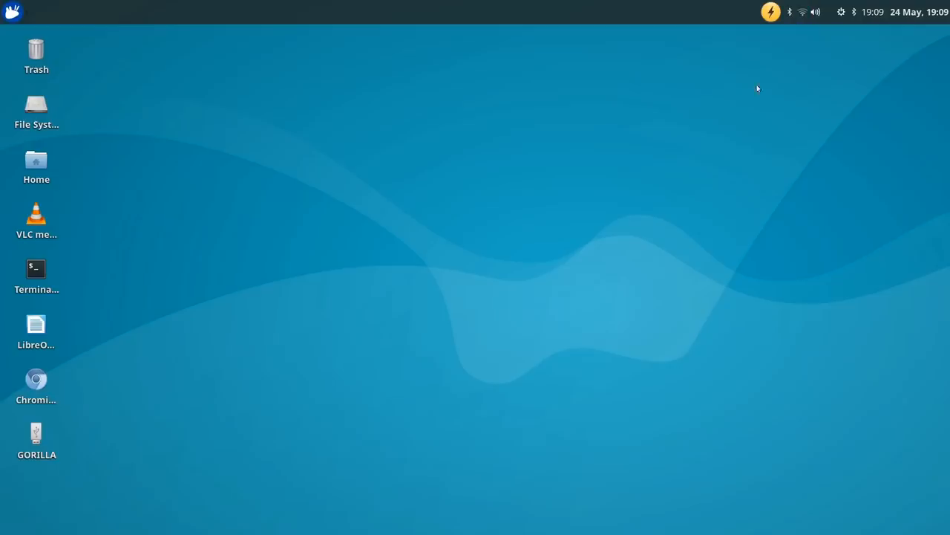
mouse_move(637, 165)
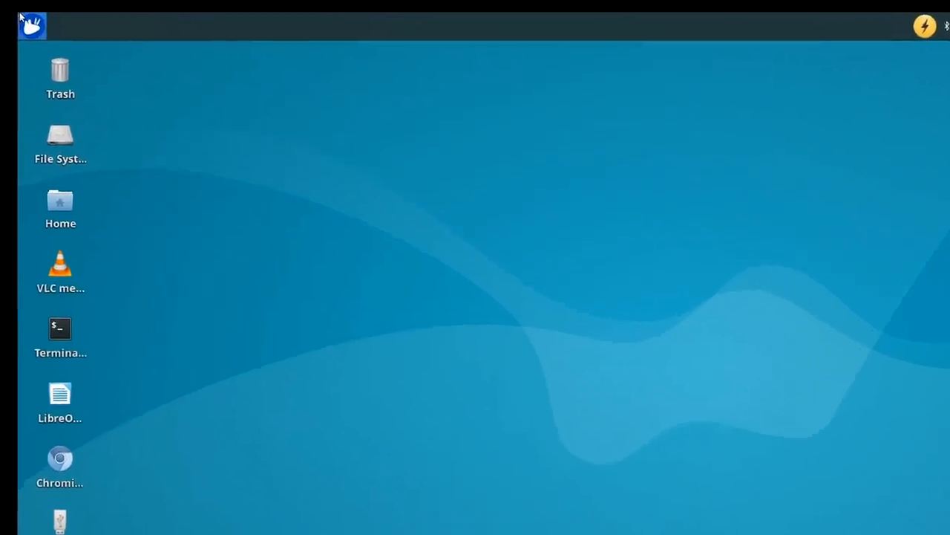
click(31, 26)
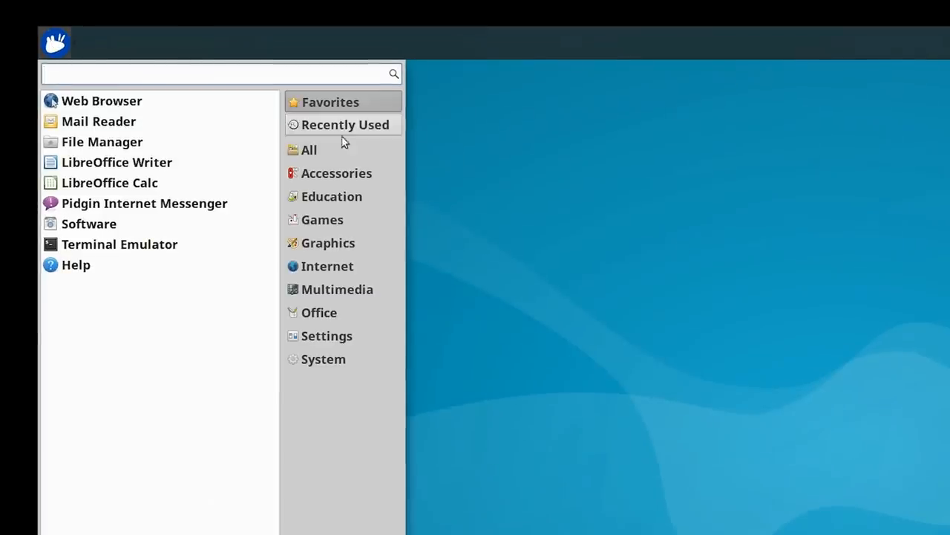
click(336, 172)
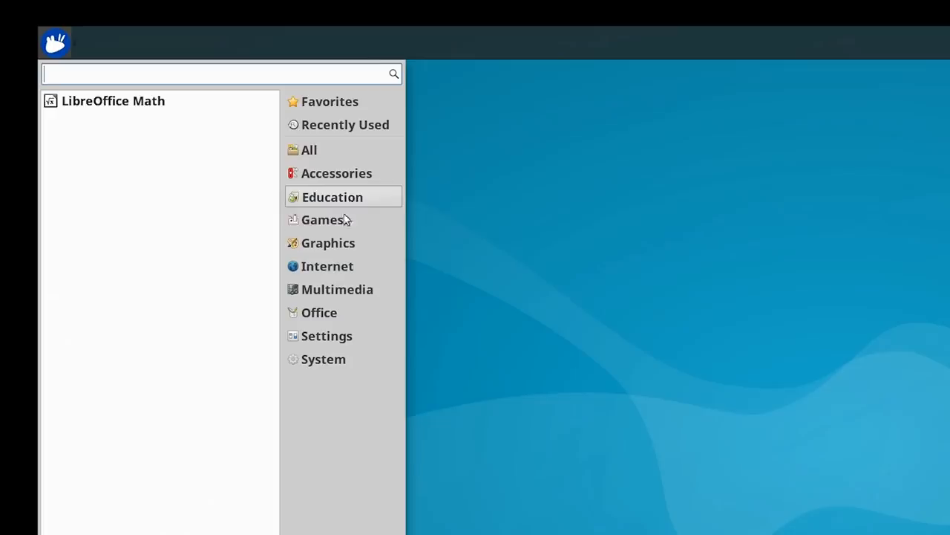
click(328, 243)
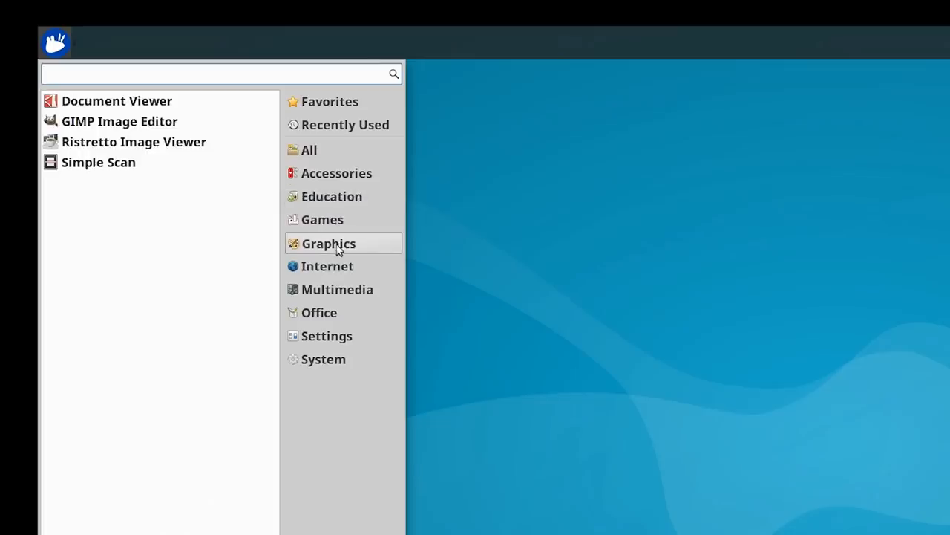
click(327, 266)
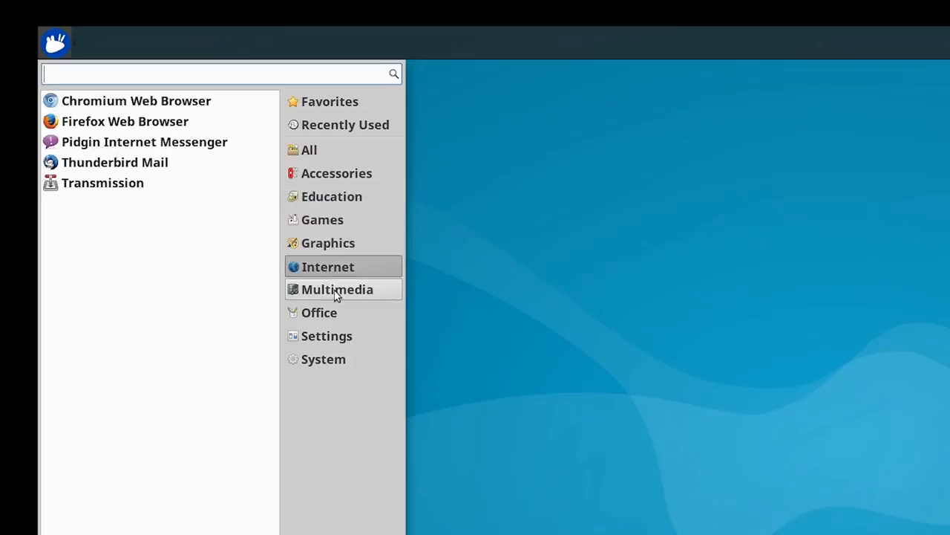
click(320, 312)
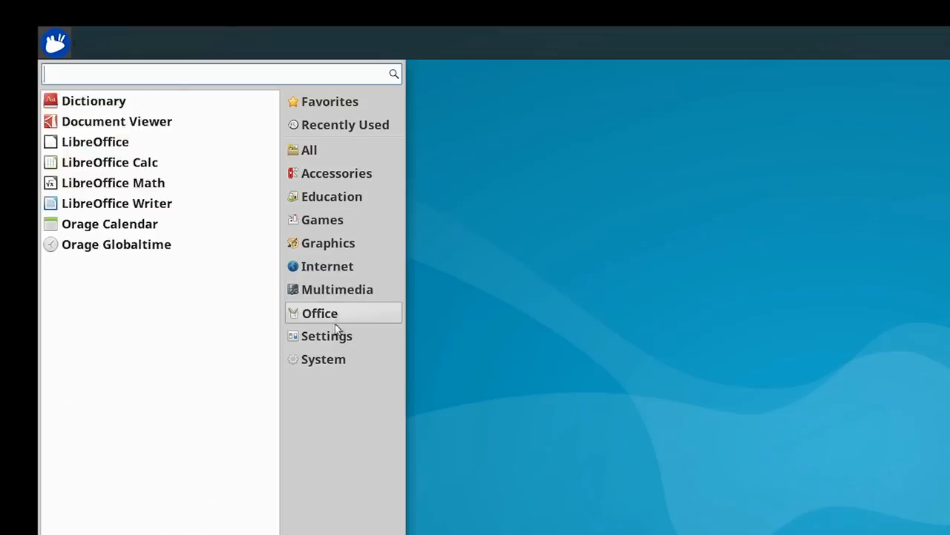
click(327, 336)
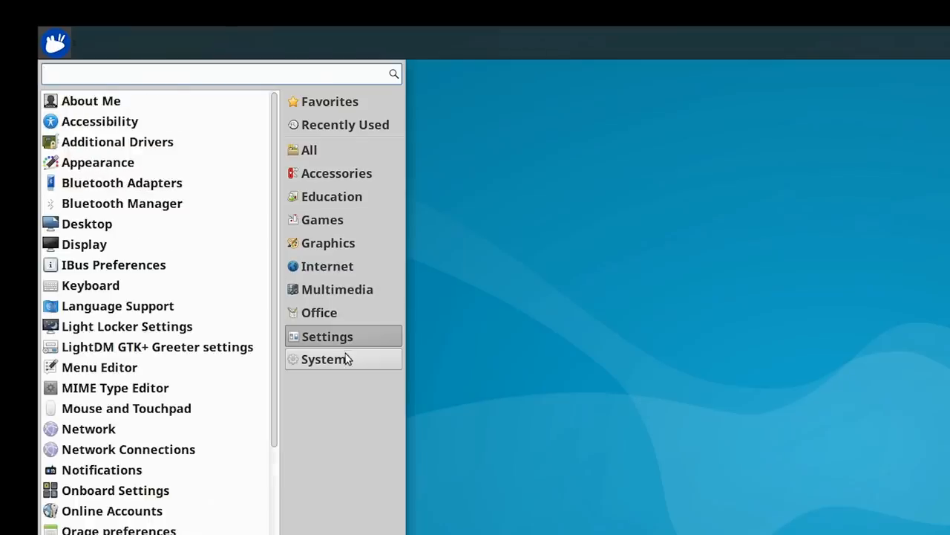
scroll(down, 3)
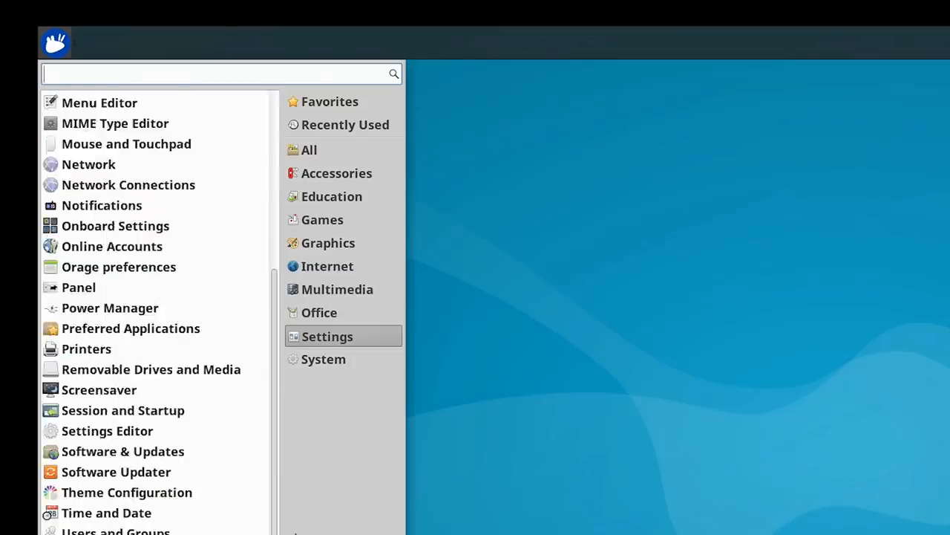
click(324, 358)
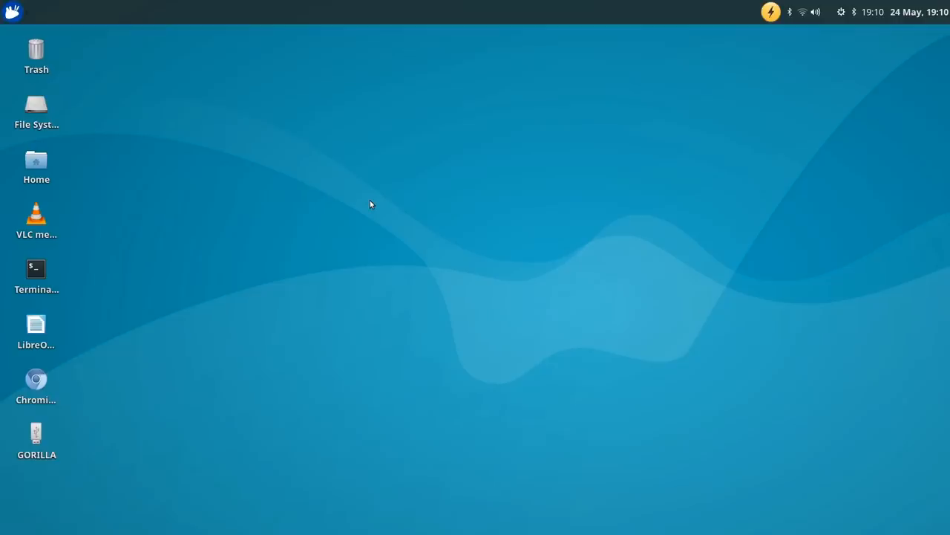
mouse_move(362, 205)
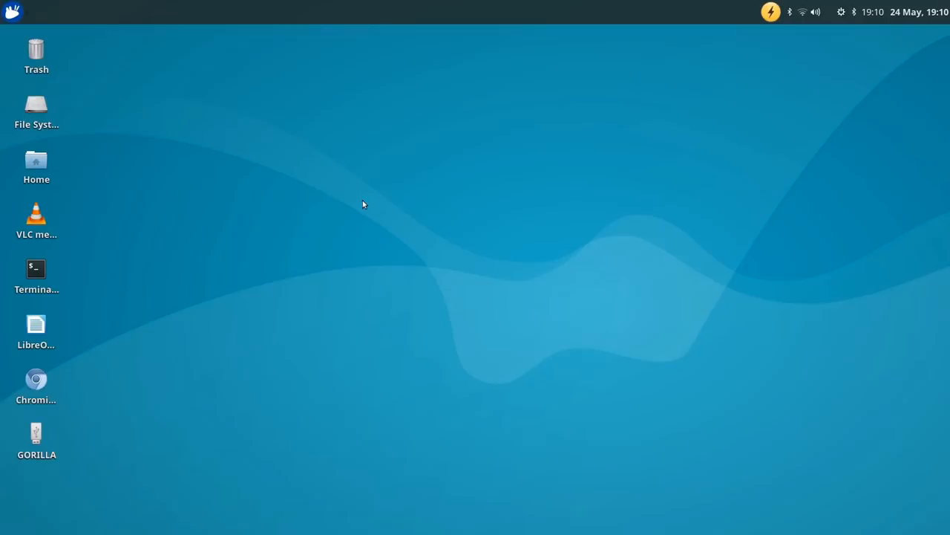
click(12, 12)
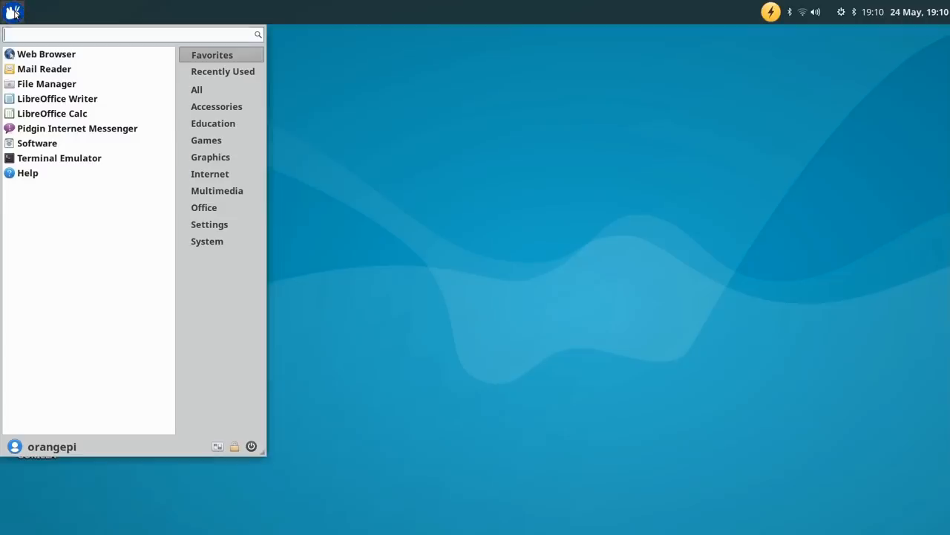
click(211, 158)
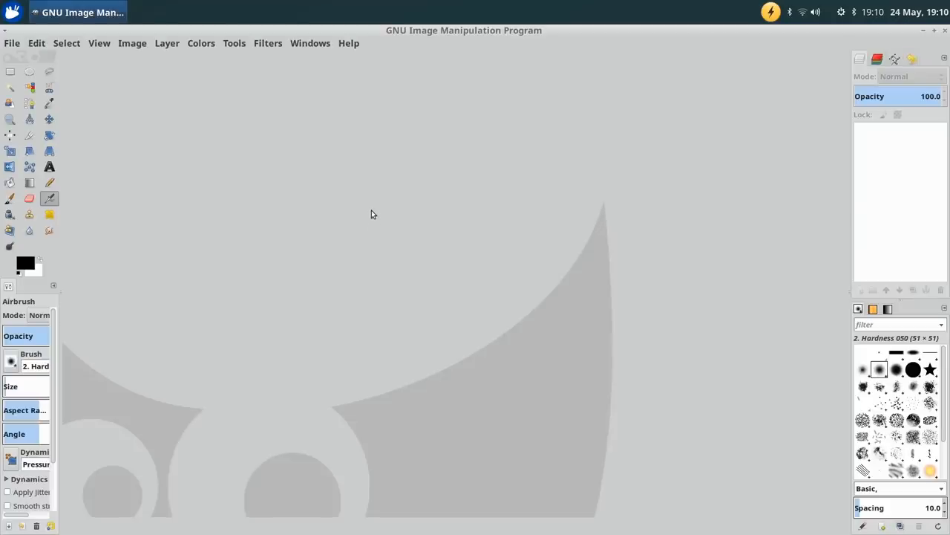
click(12, 41)
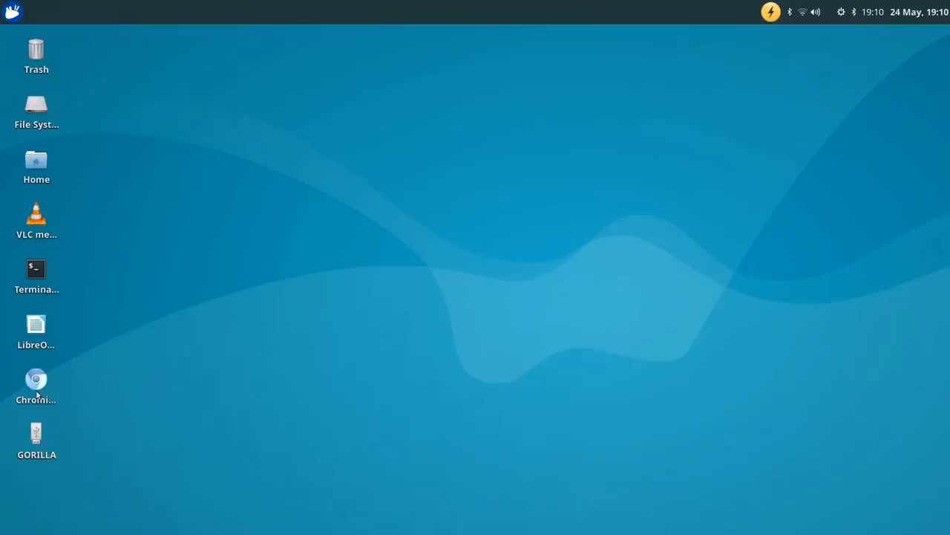
mouse_move(365, 345)
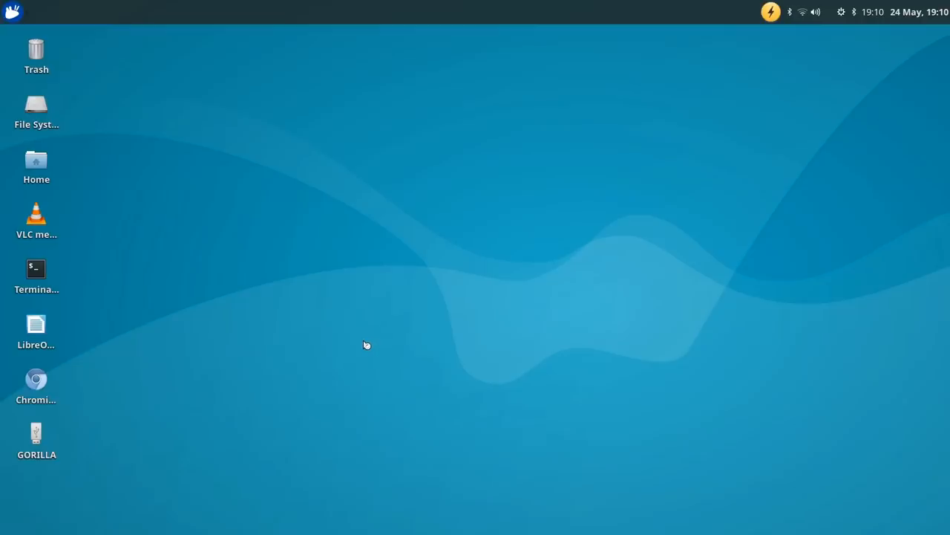
- Launch Chromium to its New Tab page and focus the address bar for a web address
double_click(36, 380)
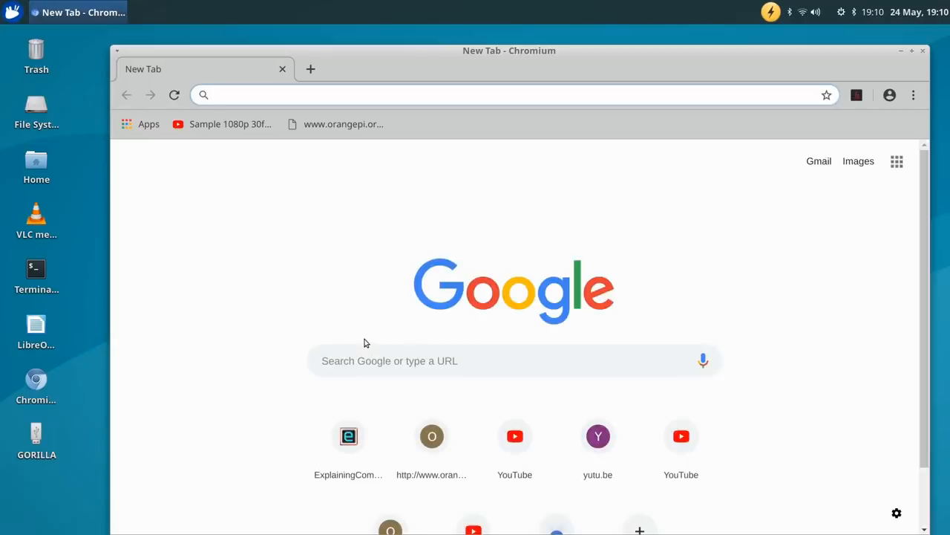
click(12, 12)
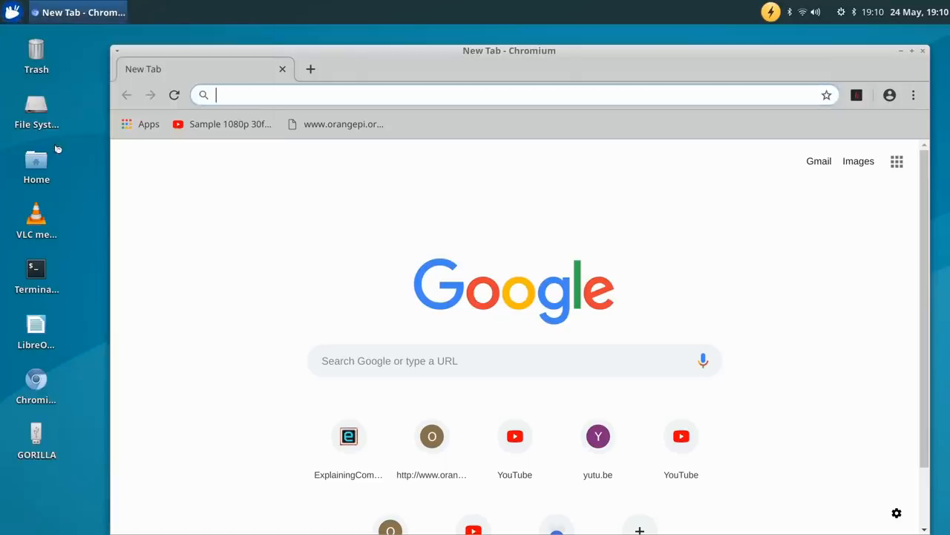
mouse_move(282, 258)
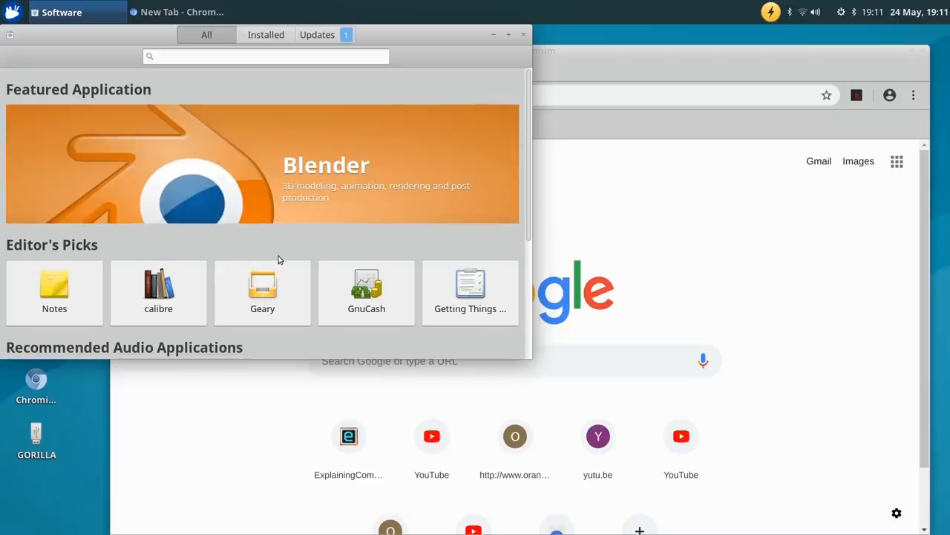
mouse_move(357, 240)
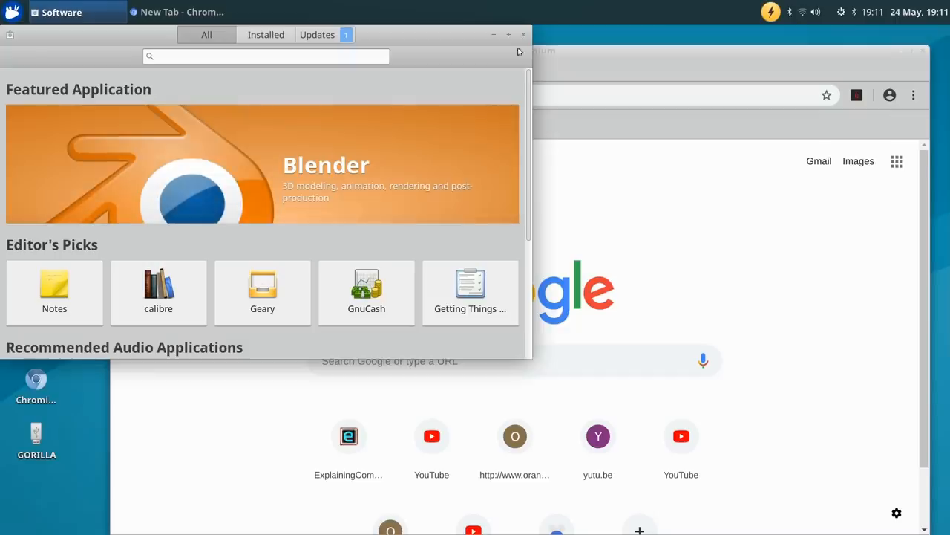
- Close the Software window and browse the bookmarked Orange Pi downloads page to the Orange Pi 3 images
click(523, 34)
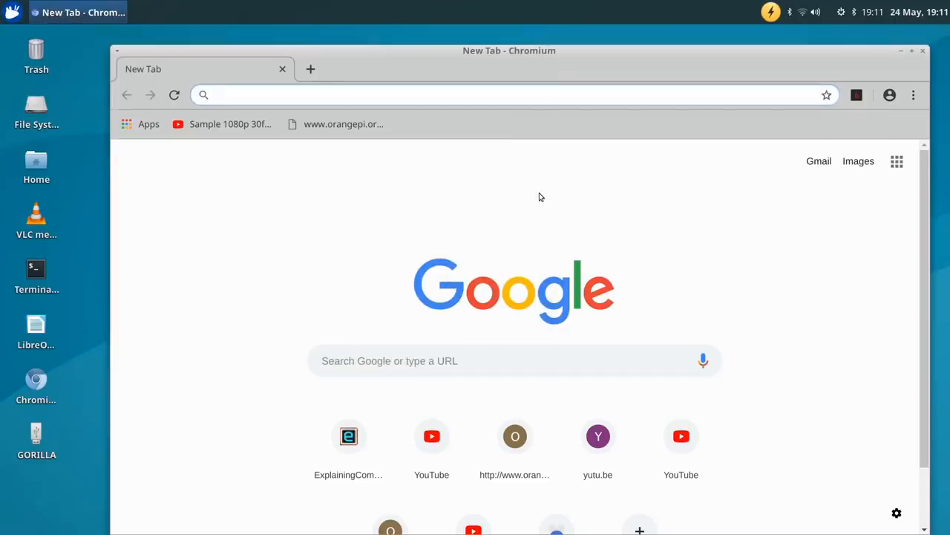
mouse_move(364, 136)
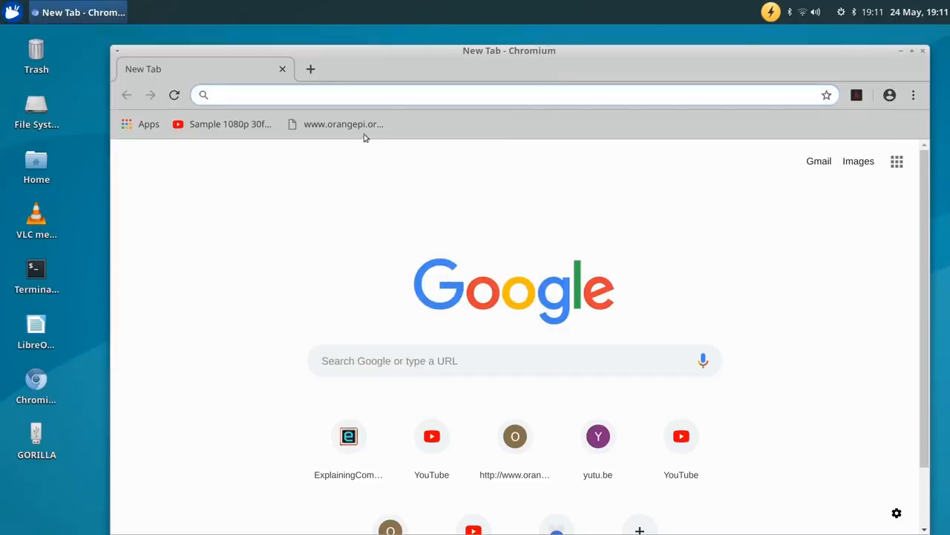
click(343, 125)
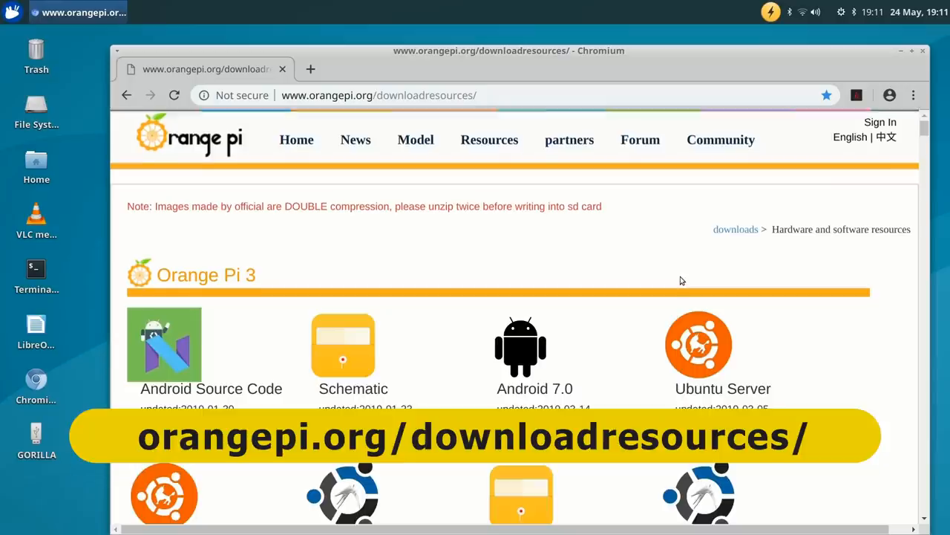
scroll(down, 3)
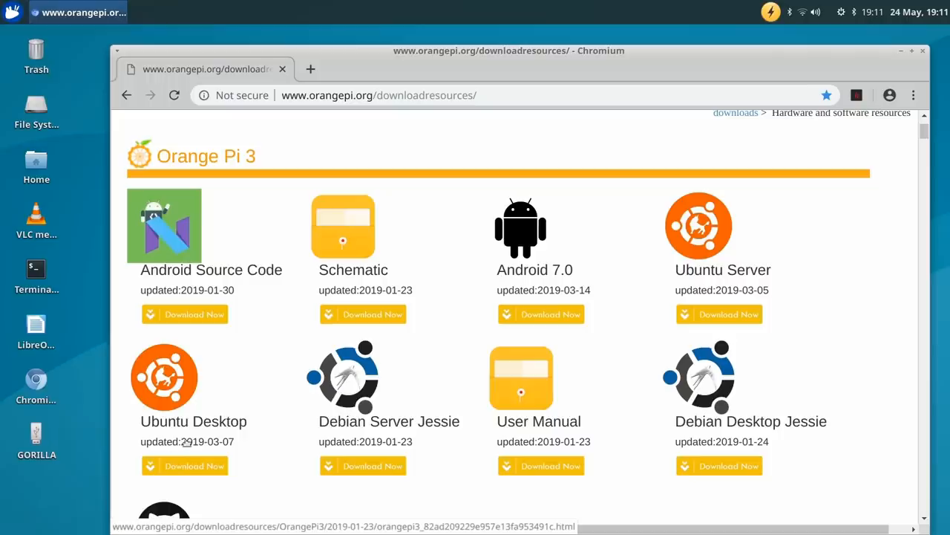
mouse_move(233, 413)
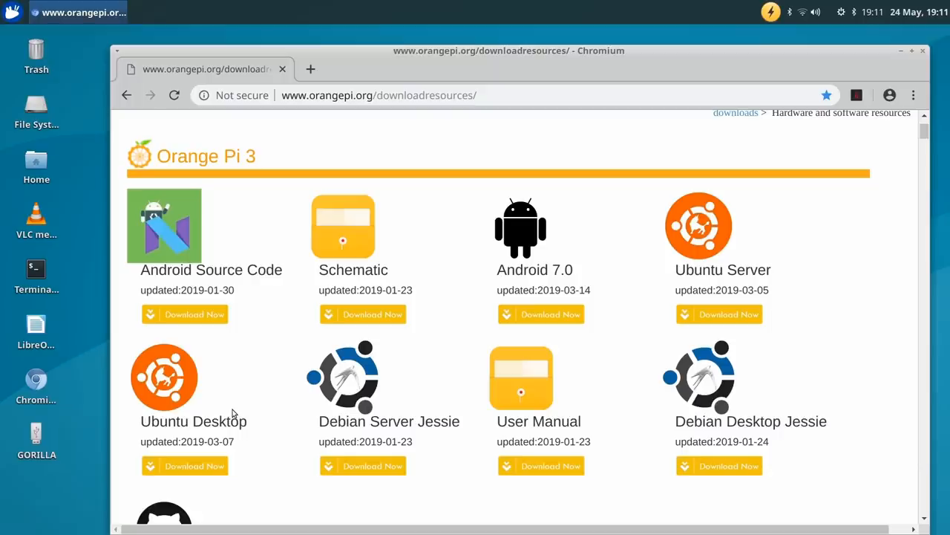
click(379, 95)
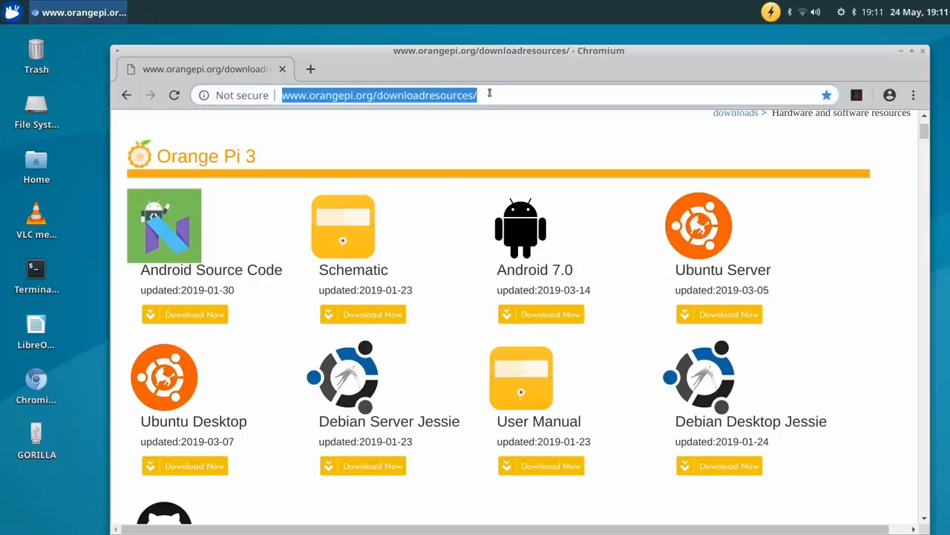
- Visit ExplainingComputers.com, browse its Single Board Computers page, then start the YouTube test clip
text(explainingcomputers.com)
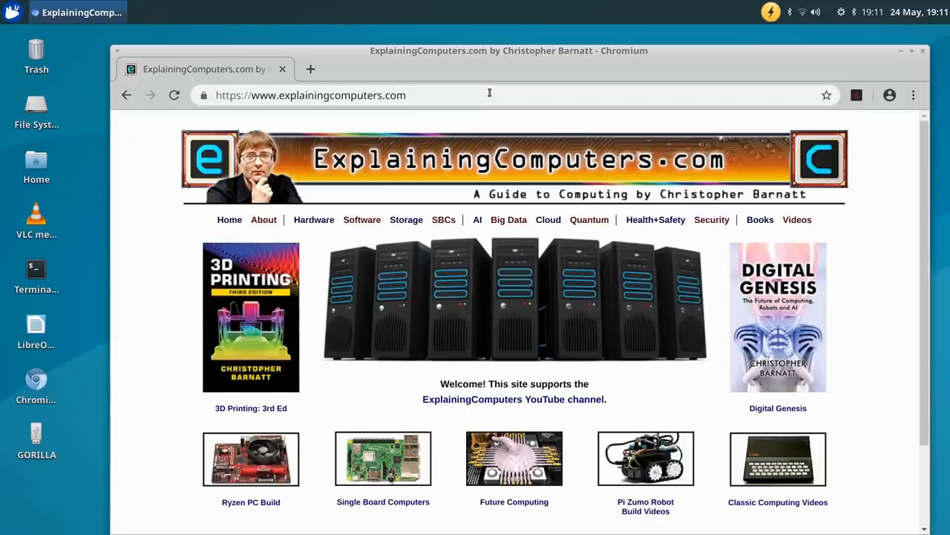
click(443, 219)
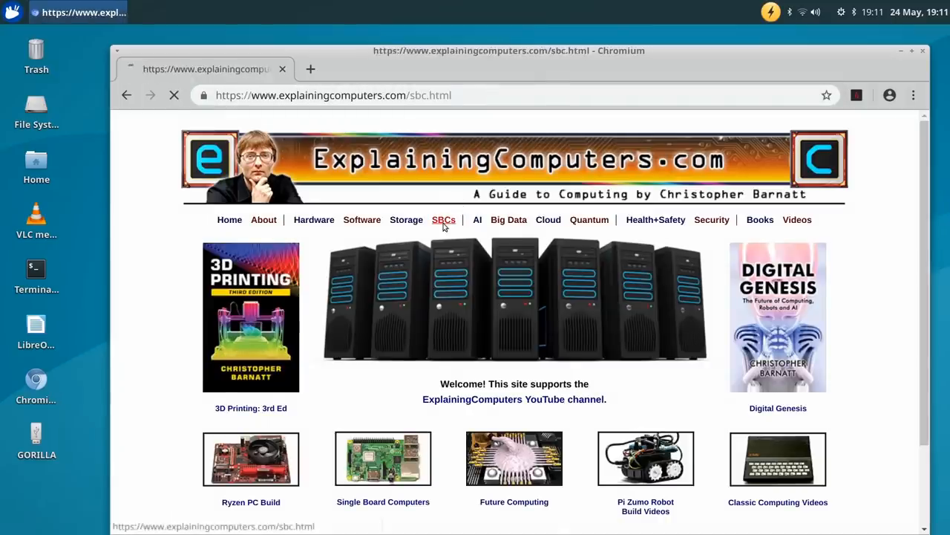
click(443, 220)
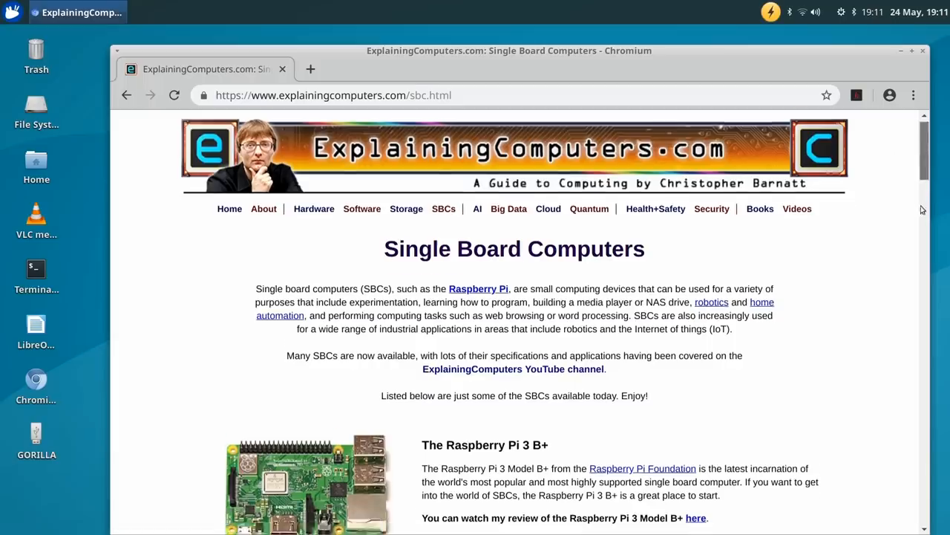
scroll(down, 3)
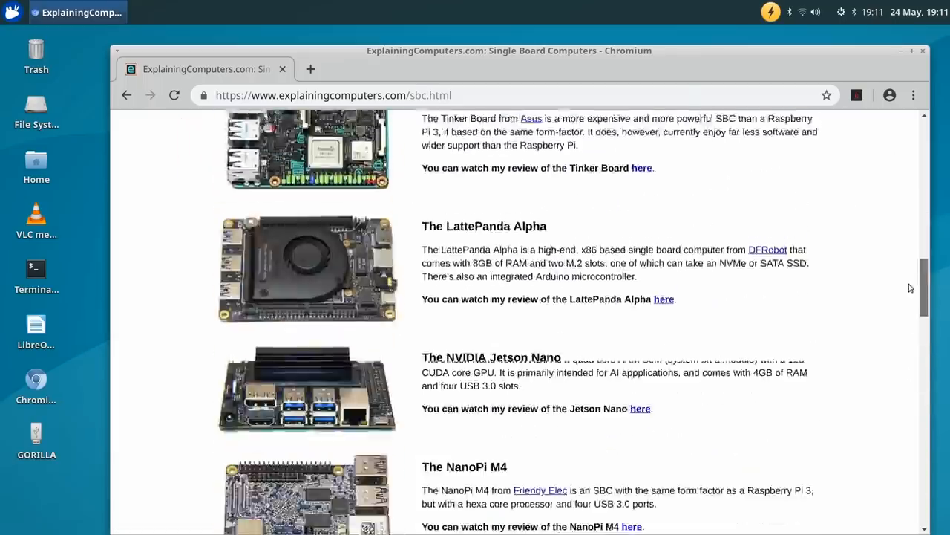
scroll(up, 3)
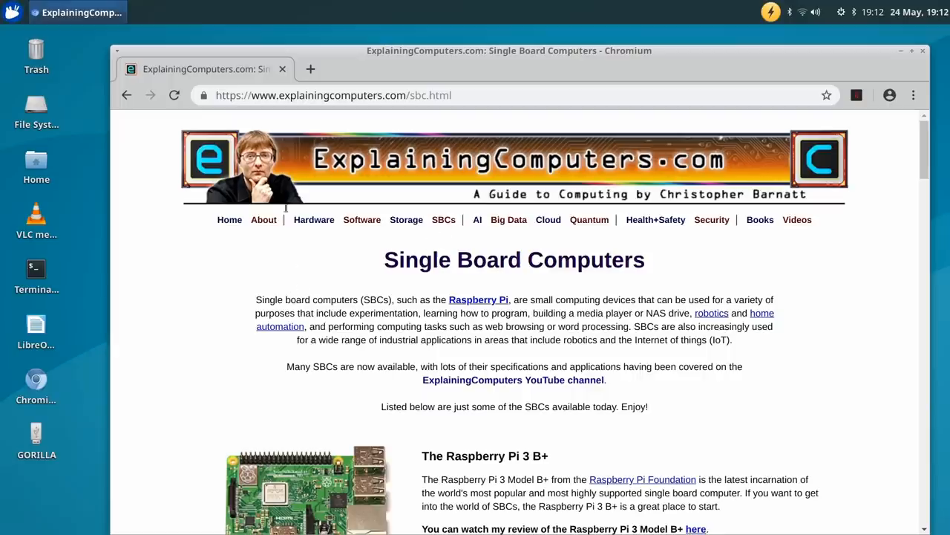
click(310, 68)
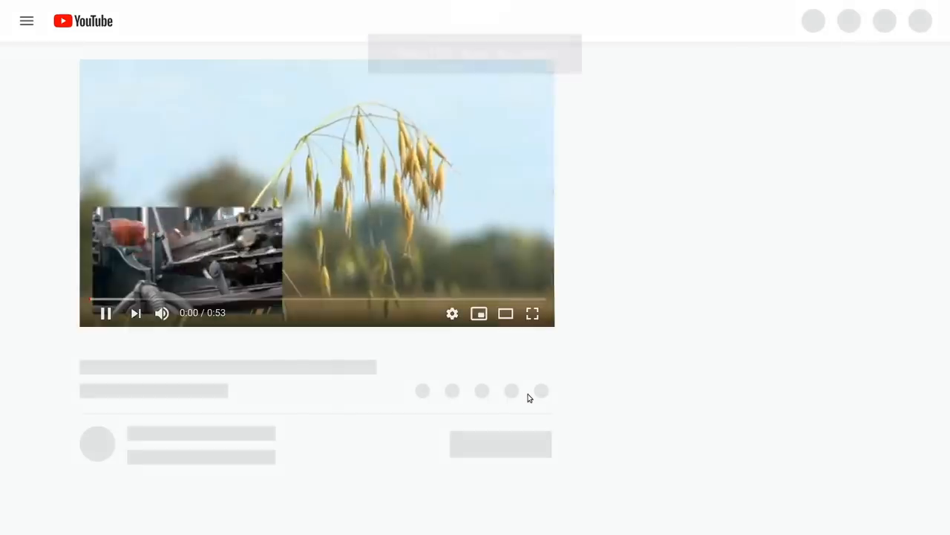
mouse_move(532, 312)
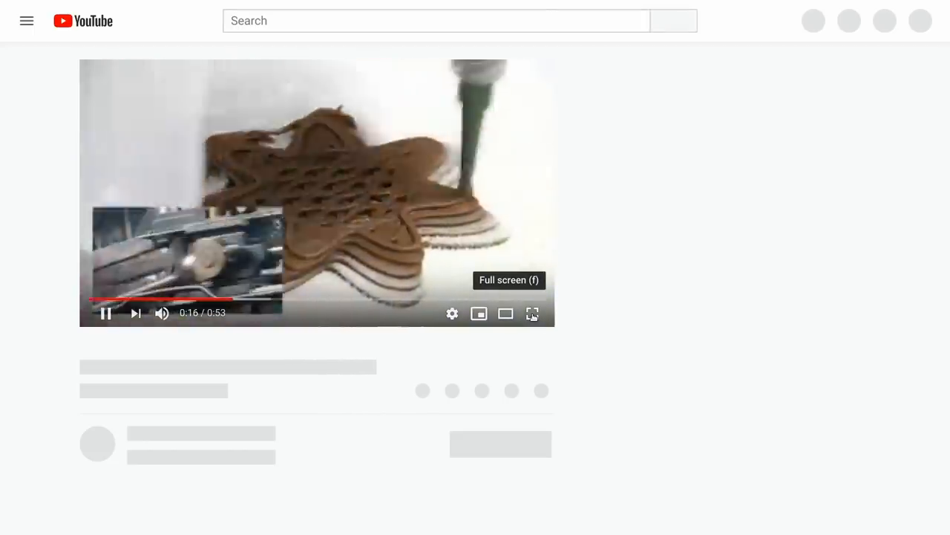
- Switch the Sample 1080p 30fps YouTube clip to full screen playback
click(532, 312)
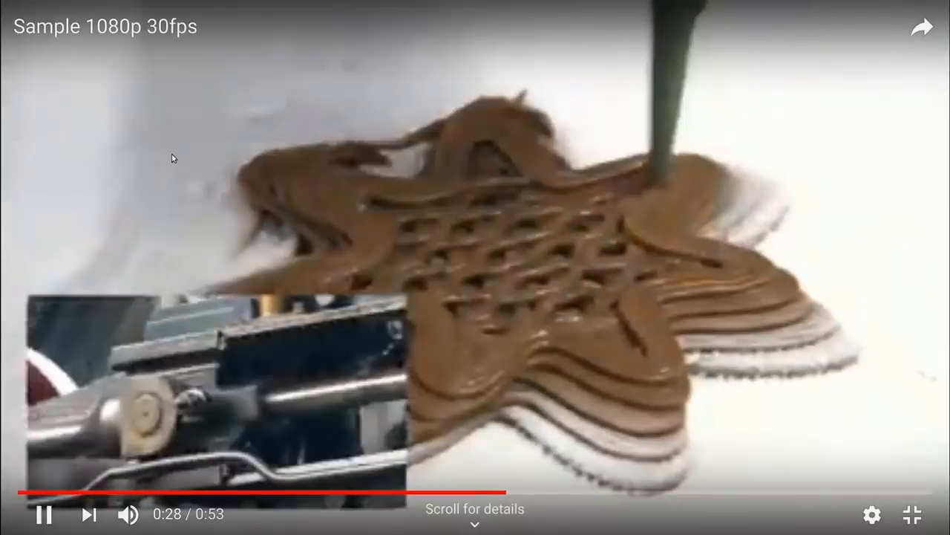
- Show Stats for nerds on the clip: 1920x1080@30 with 51 of 90 frames dropped
right_click(172, 157)
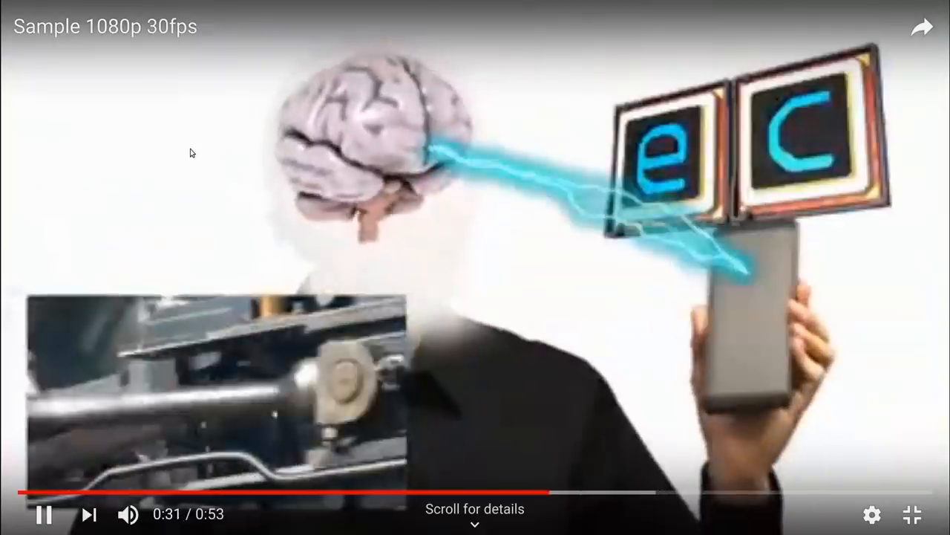
right_click(190, 153)
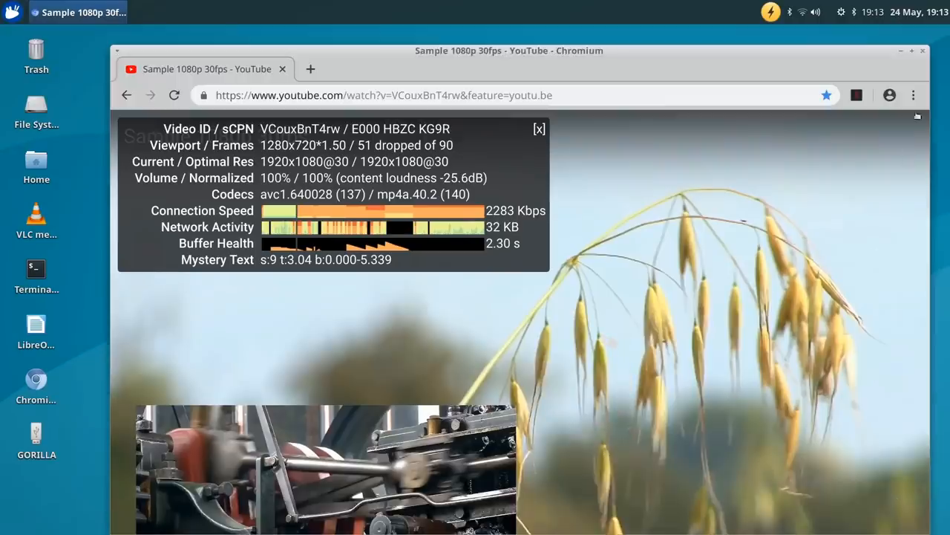
- Close Chromium, play Sample_1080p_30fps.mp4 from the GORILLA drive in Parole, and dismiss the GStreamer Xv error
click(923, 51)
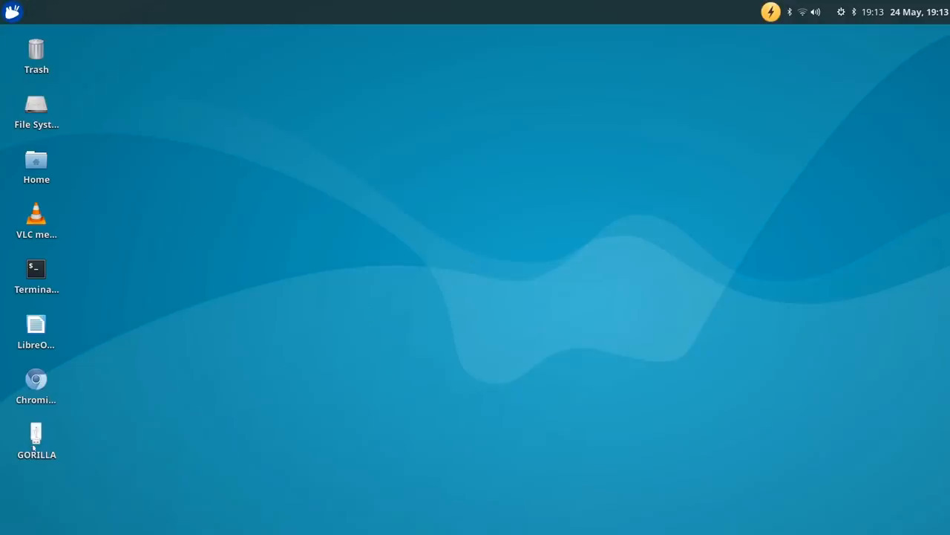
double_click(36, 439)
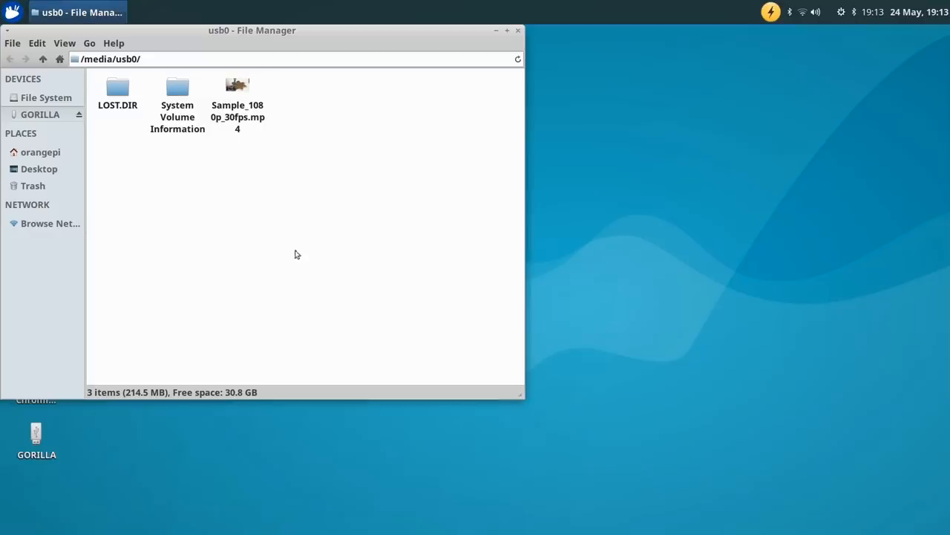
click(238, 89)
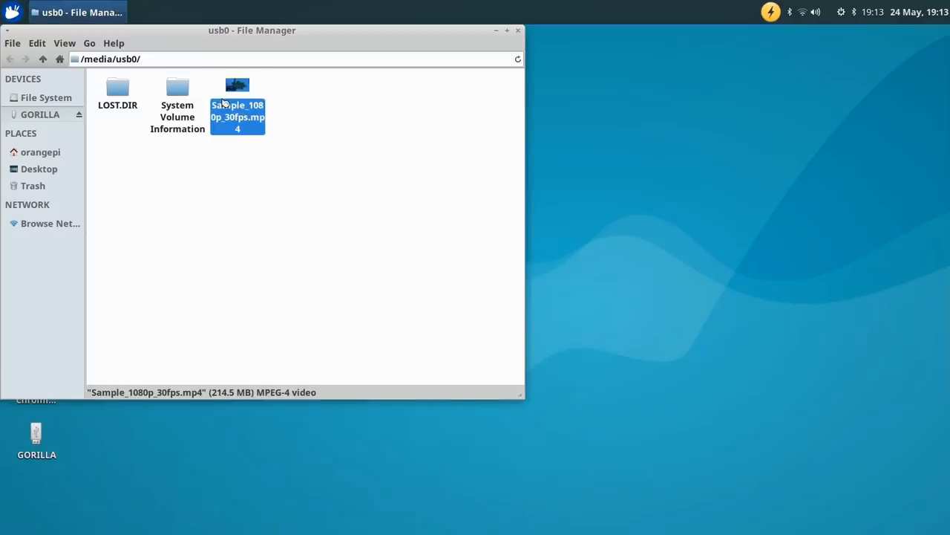
double_click(238, 104)
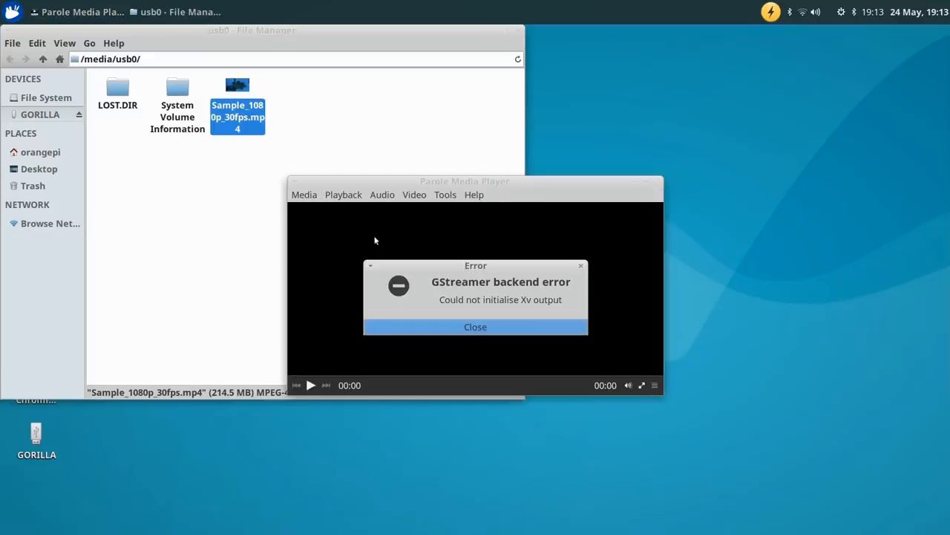
mouse_move(526, 227)
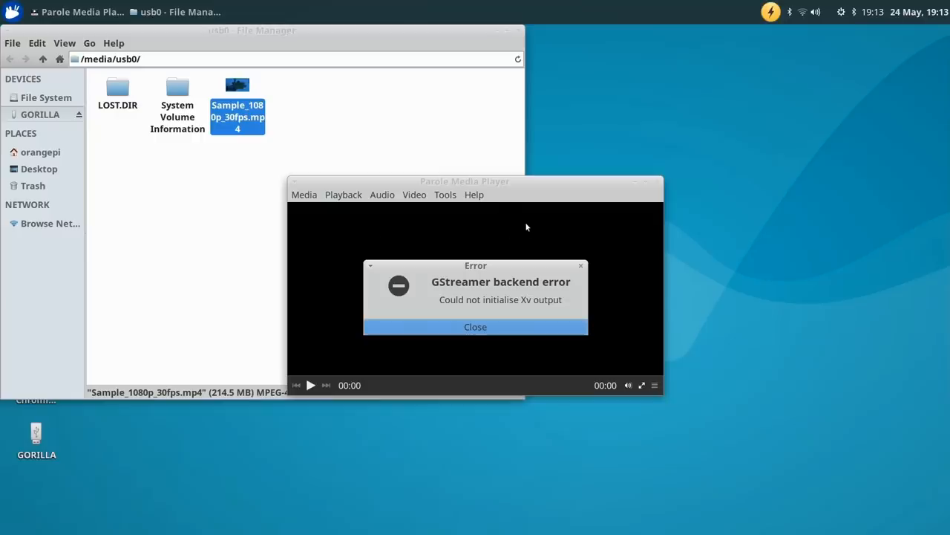
mouse_move(473, 194)
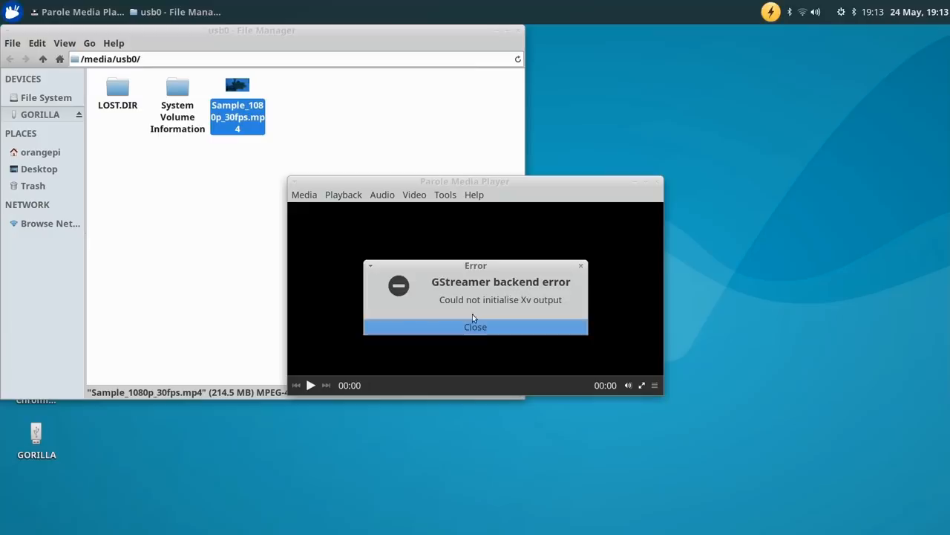
click(475, 327)
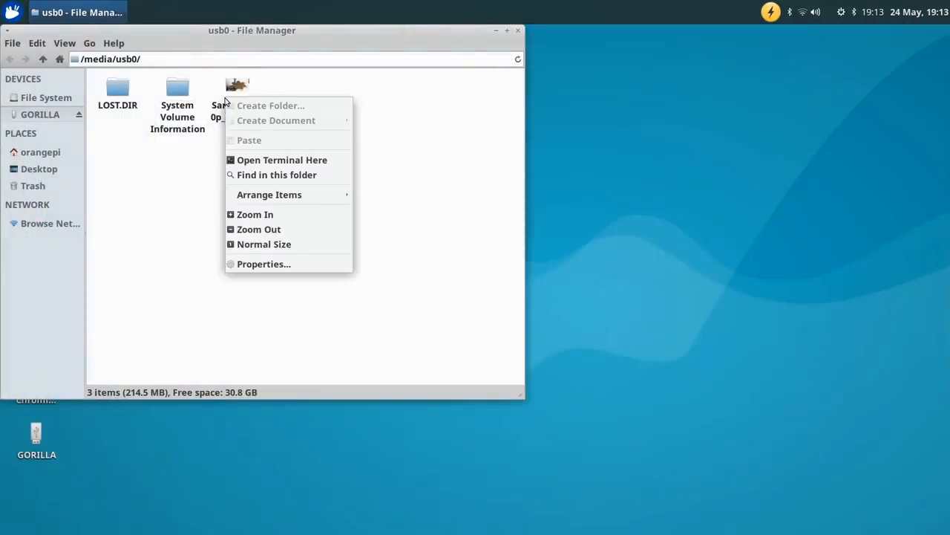
- Select Sample_1080p_30fps.mp4 on the USB drive again for opening in VLC
click(237, 89)
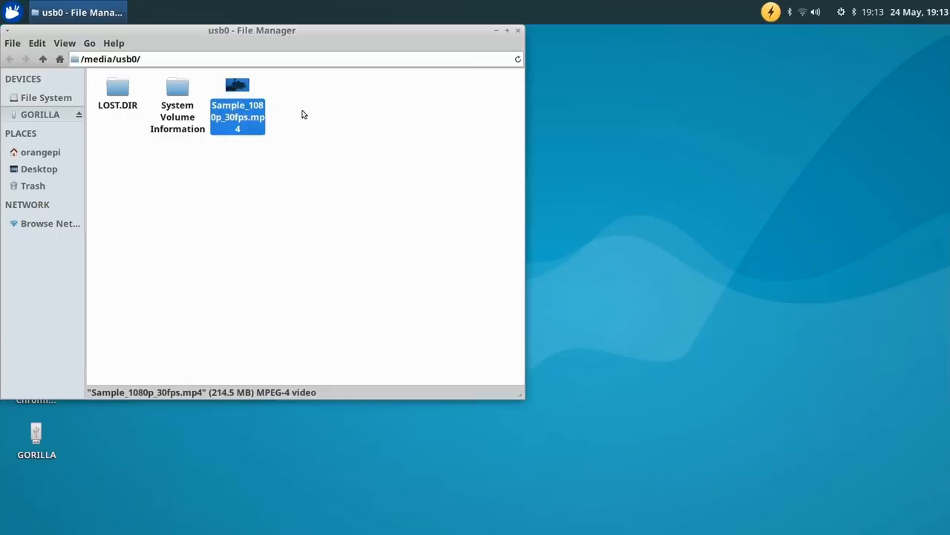
mouse_move(364, 292)
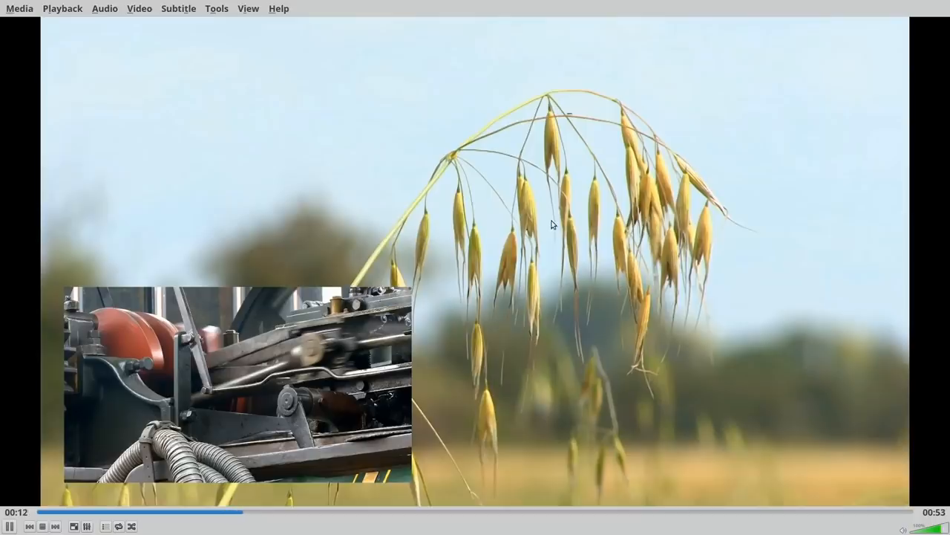
- Close VLC and File Manager, then bring up the LXDE applications menu
click(19, 9)
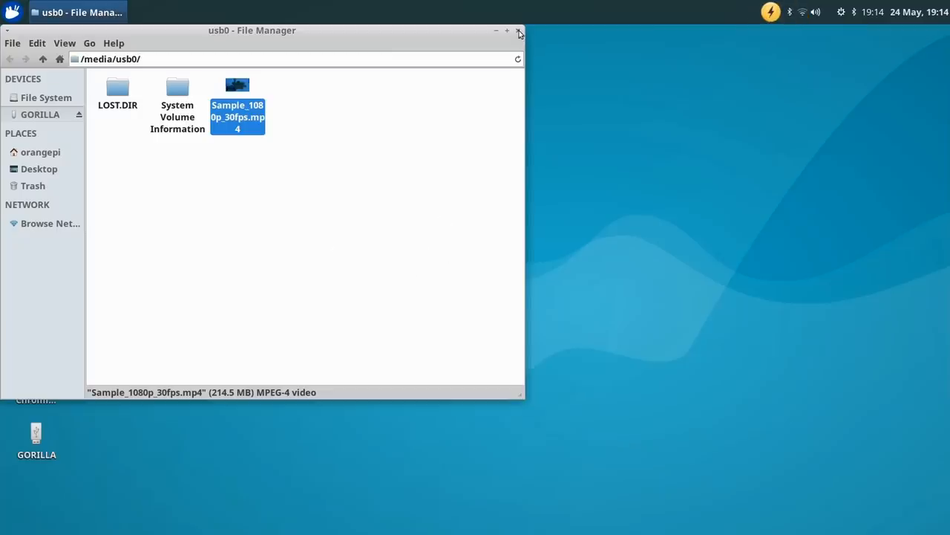
click(519, 30)
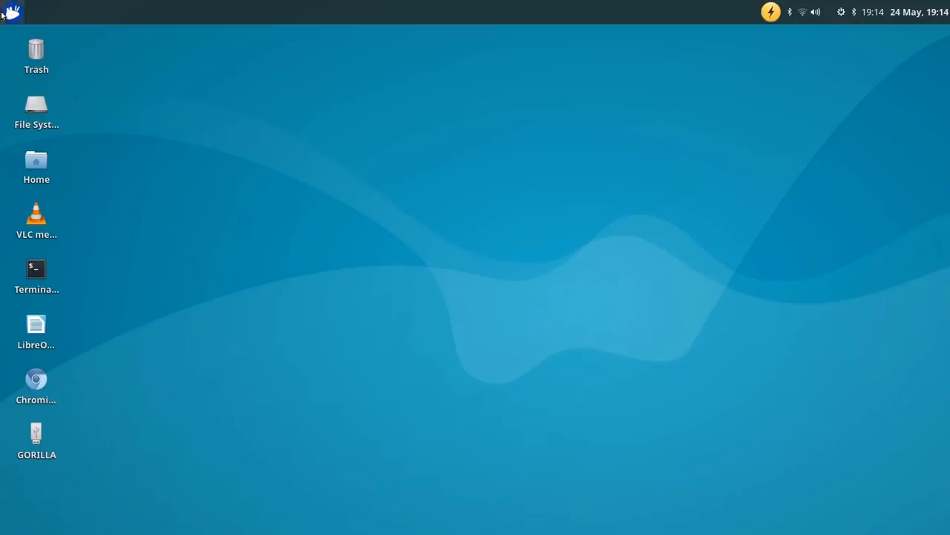
click(12, 12)
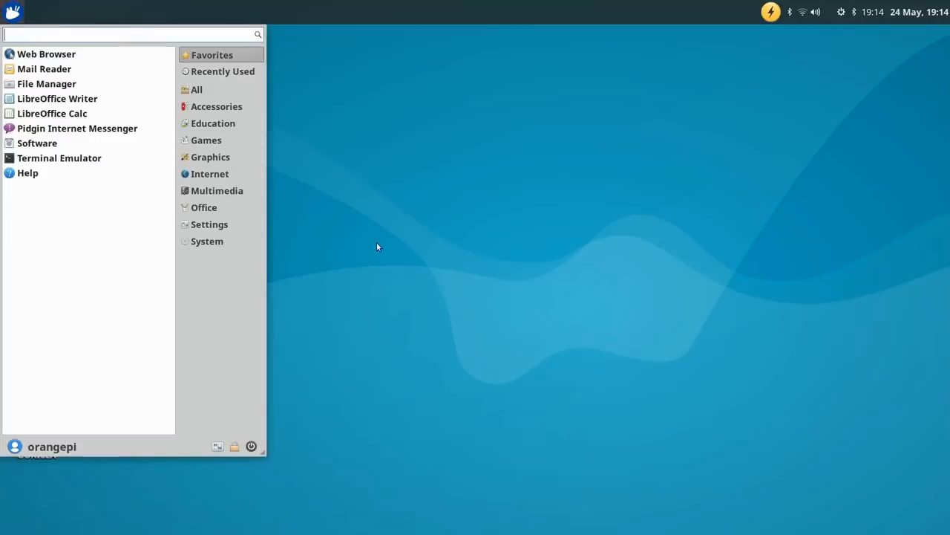